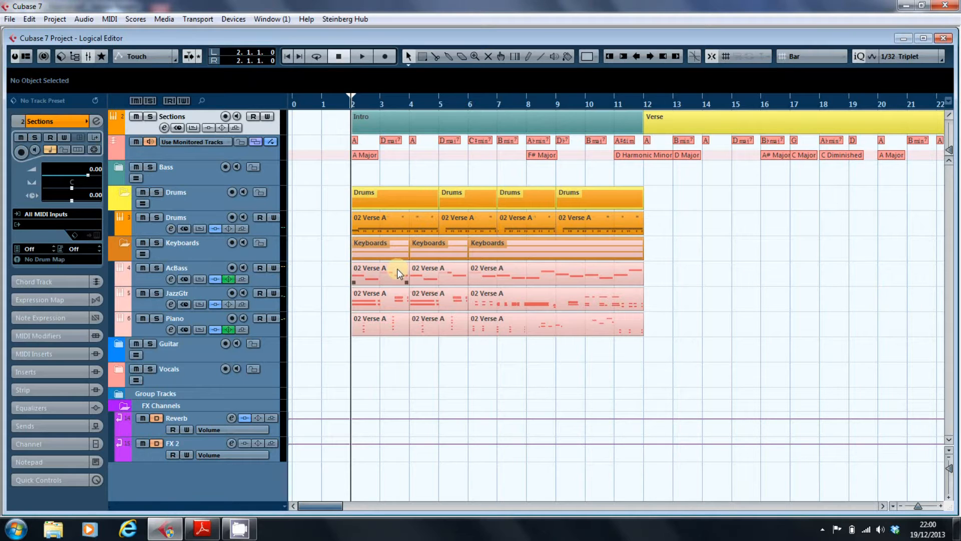
# Inspect the AcBass '02 Verse A' part and reach the MIDI functions list with the Logical Editor
pyautogui.doubleClick(393, 272)
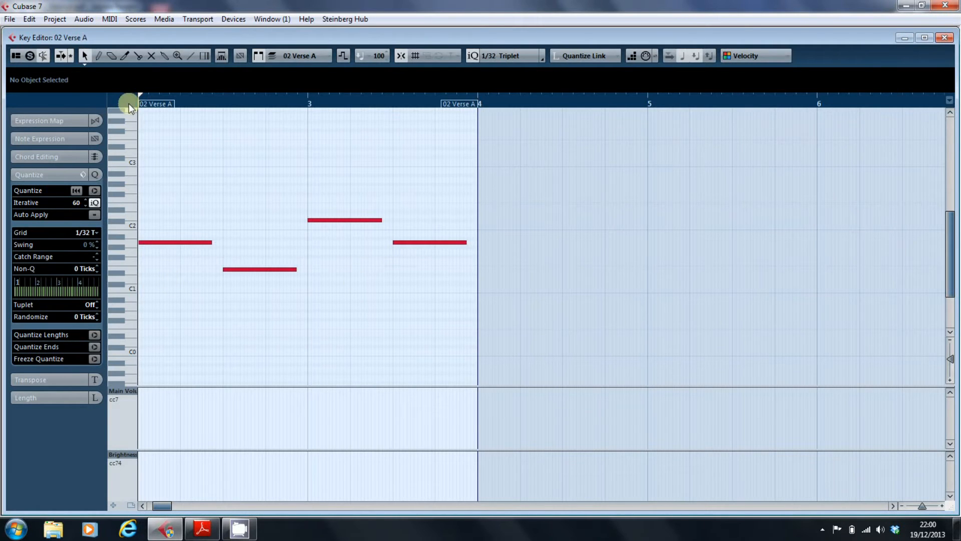
pyautogui.moveTo(333, 353)
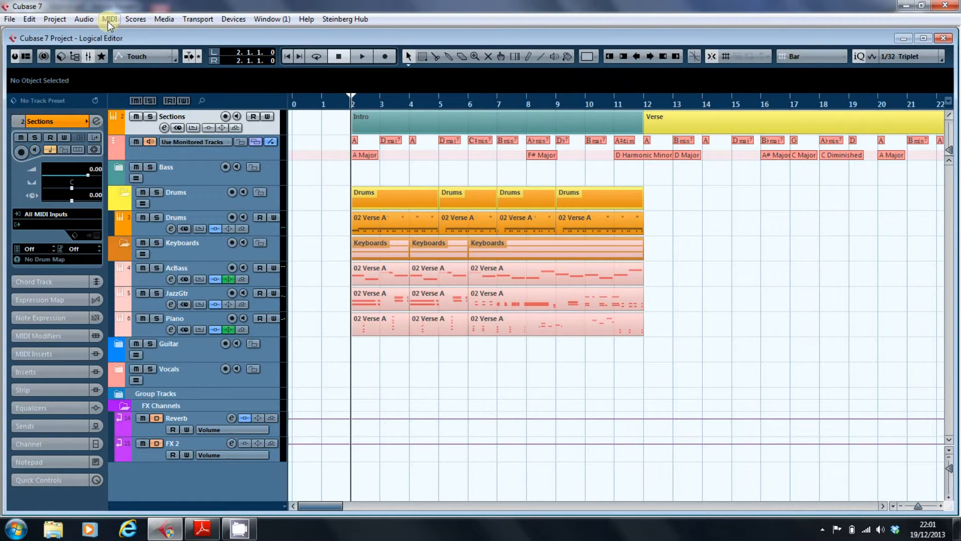
pyautogui.click(109, 19)
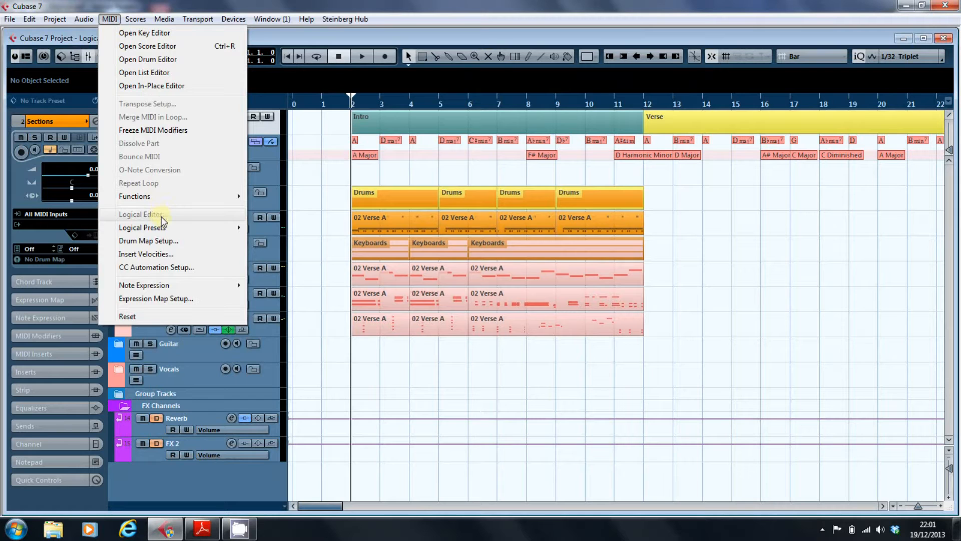
pyautogui.moveTo(209, 222)
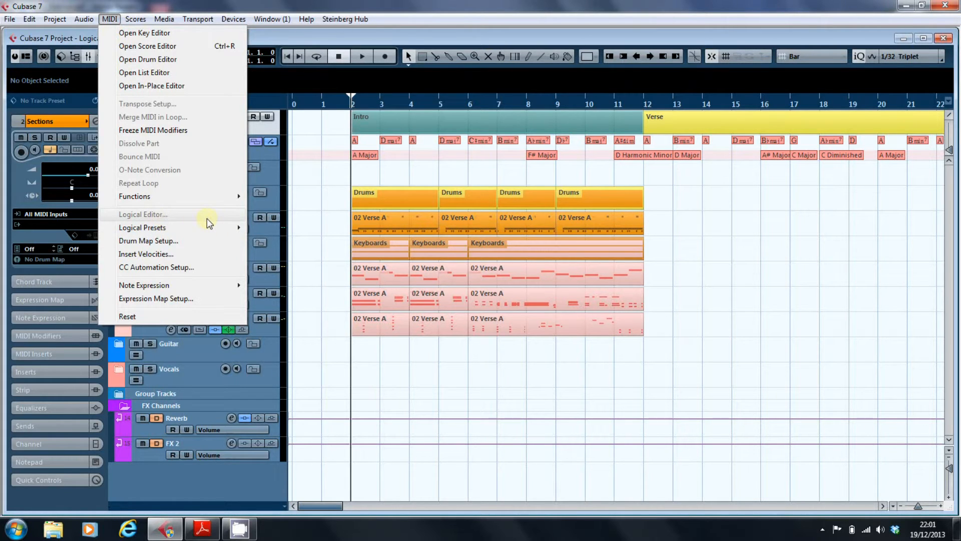
pyautogui.moveTo(351, 273)
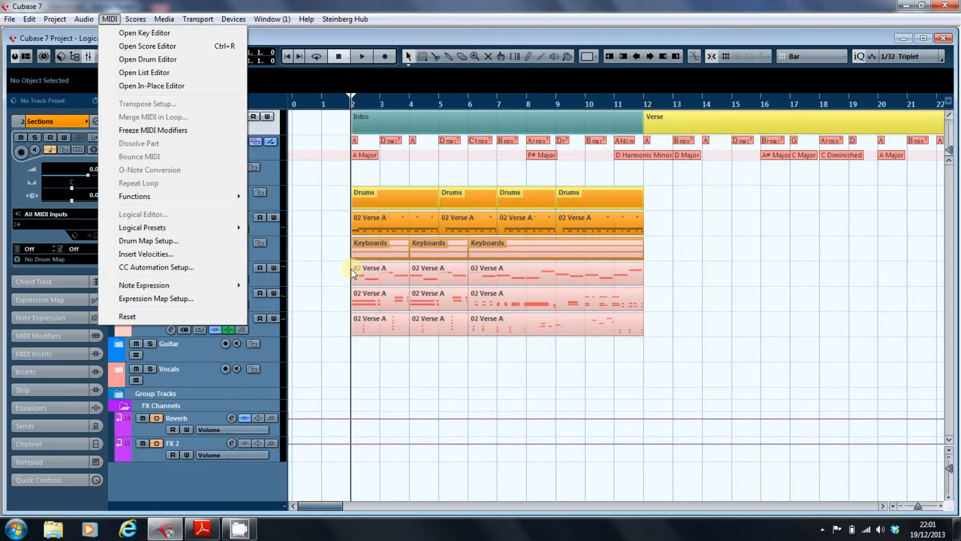
pyautogui.moveTo(338, 278)
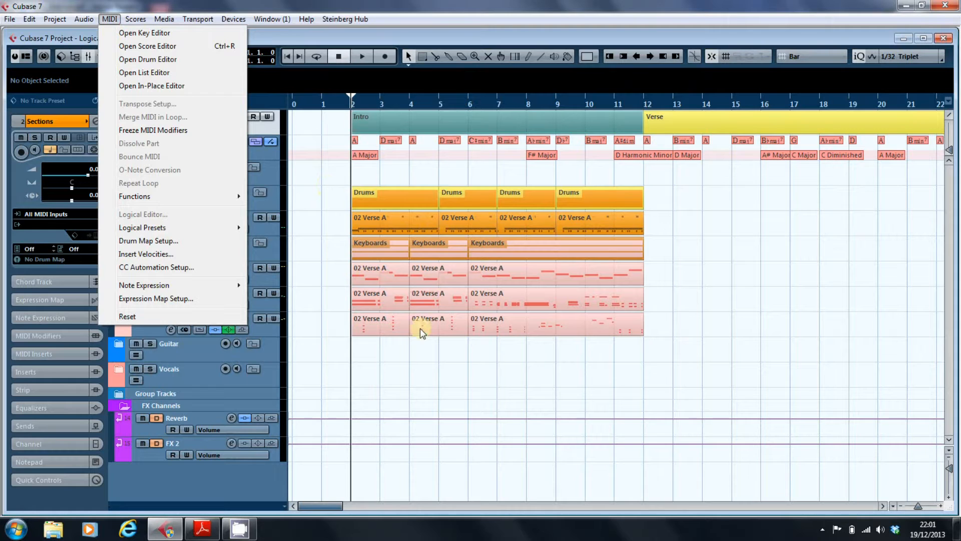
pyautogui.moveTo(330, 276)
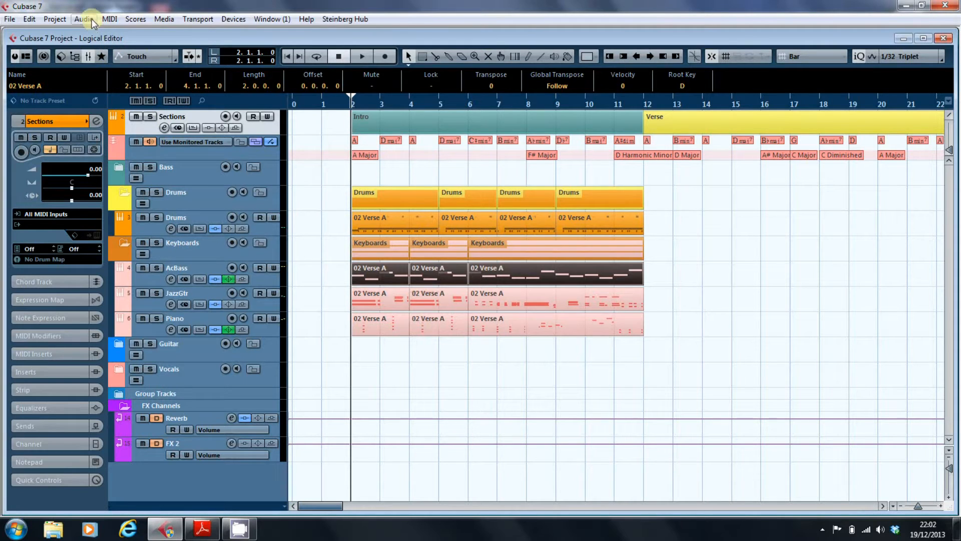
pyautogui.click(111, 19)
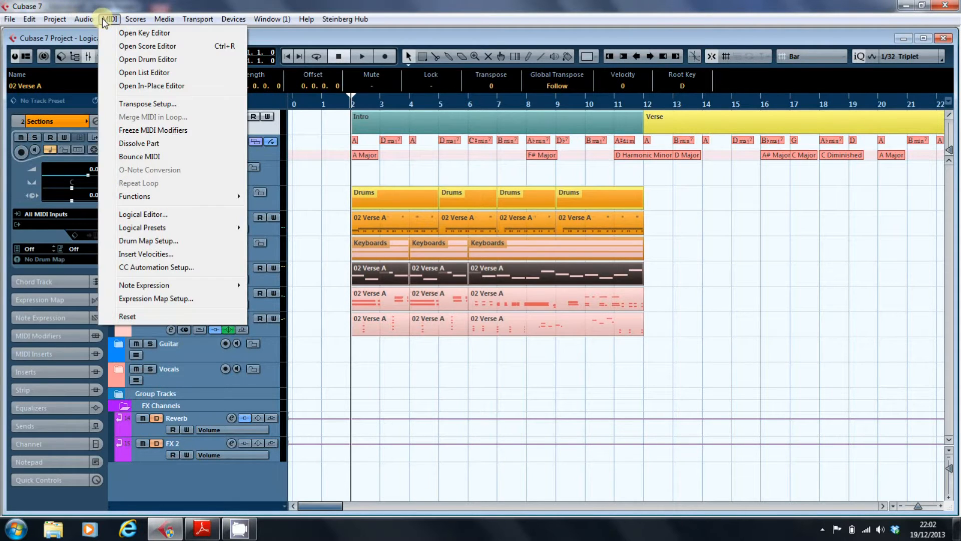
pyautogui.moveTo(168, 215)
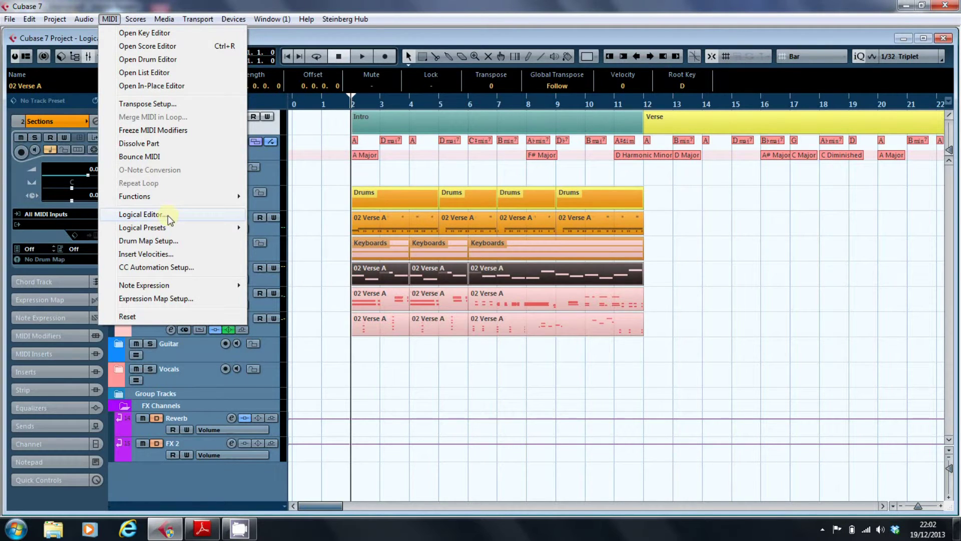
# Bring up the Logical Editor for the bass parts and show its preset collections
pyautogui.click(140, 214)
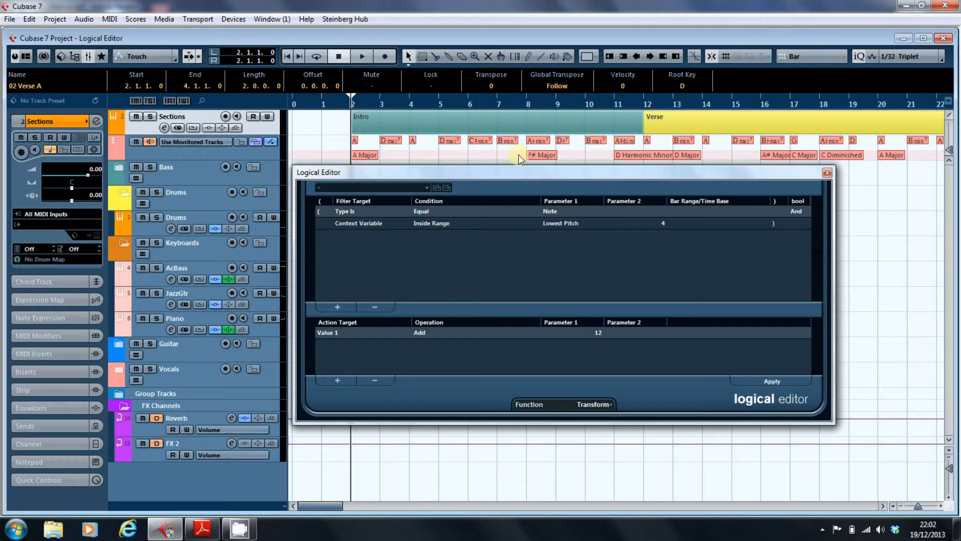
pyautogui.moveTo(521, 173); pyautogui.dragTo(508, 202)
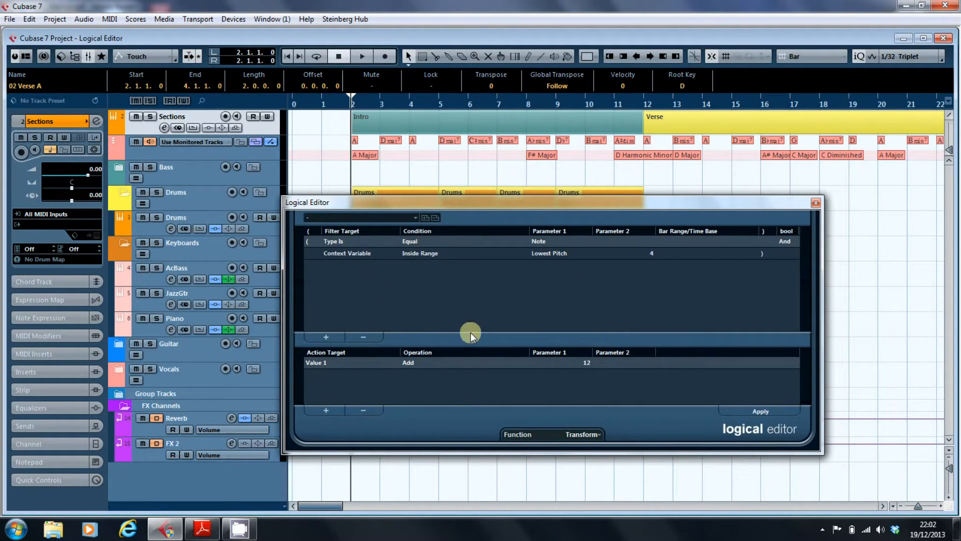
pyautogui.click(409, 219)
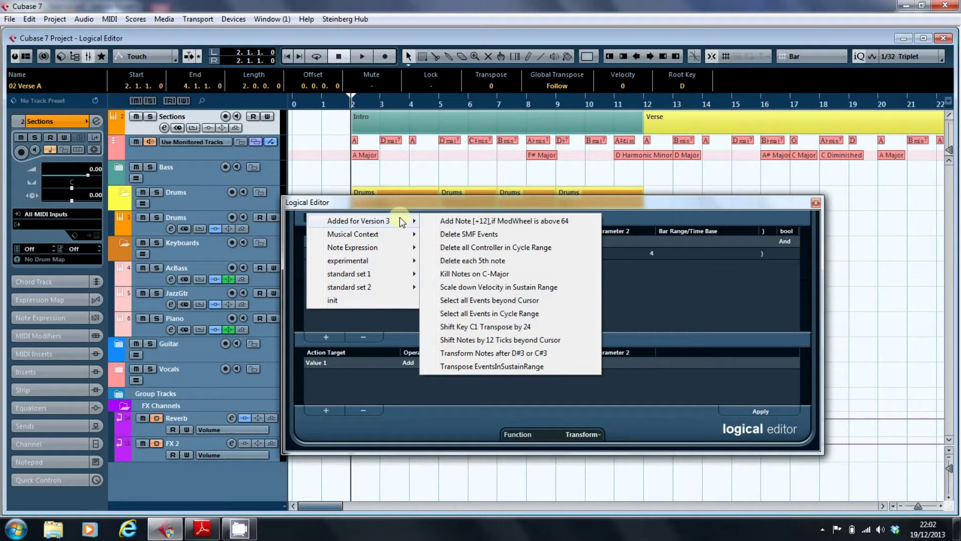
pyautogui.moveTo(452, 253)
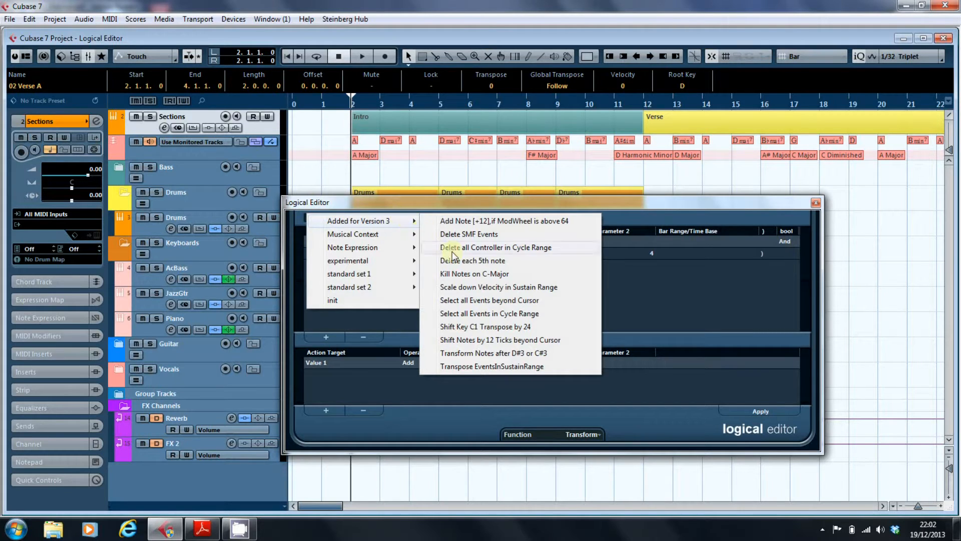
pyautogui.moveTo(468, 276)
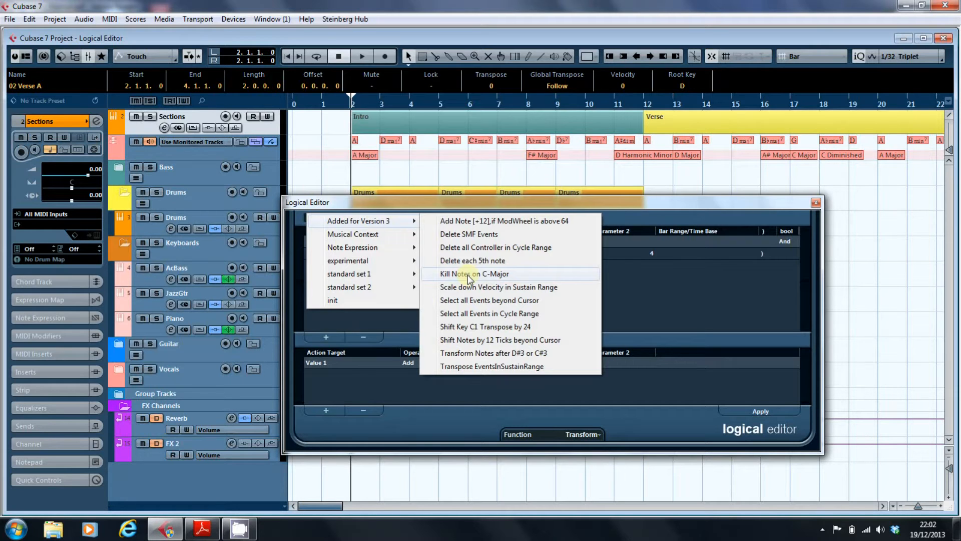
pyautogui.moveTo(479, 357)
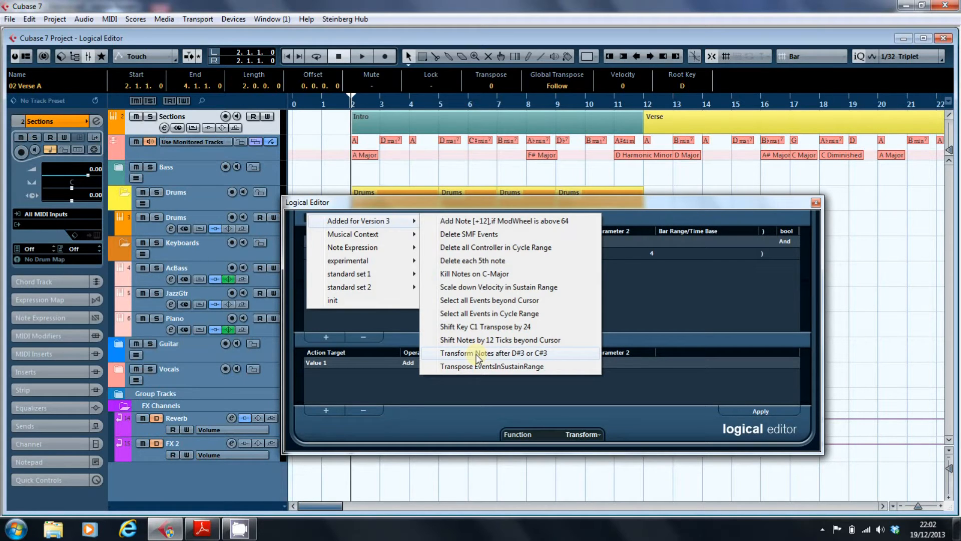
# Load the Added for Version 3 preset 'Transform Notes after D#3 or C#3'
pyautogui.click(499, 353)
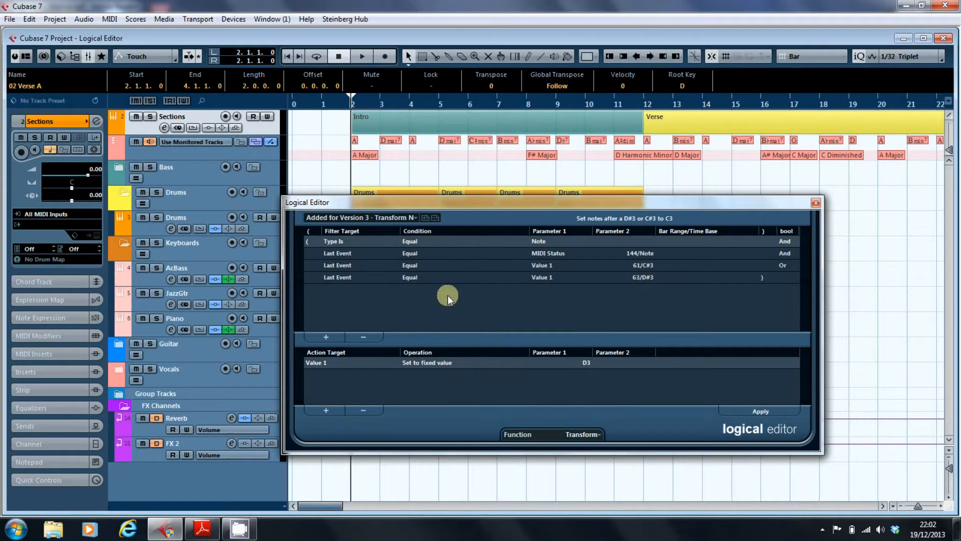
pyautogui.moveTo(538, 276)
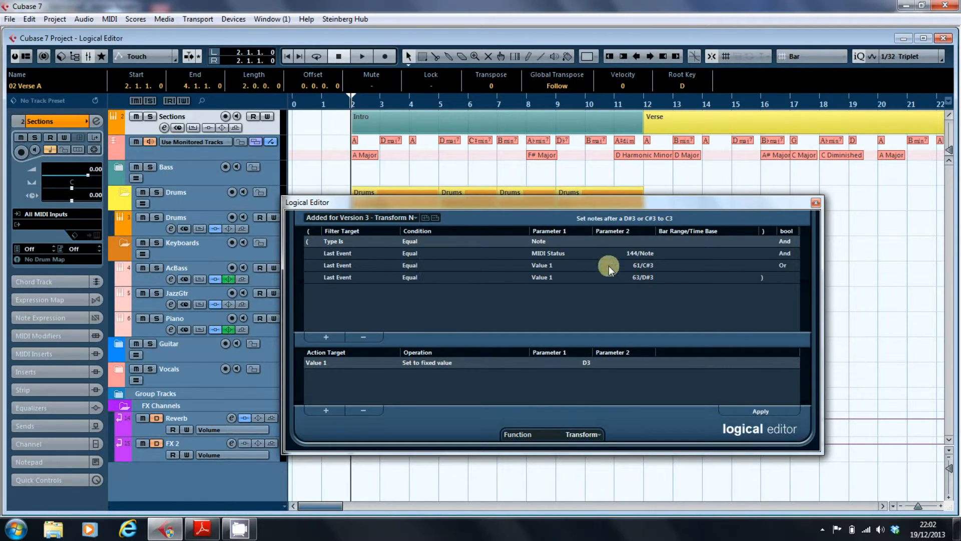
pyautogui.moveTo(635, 272)
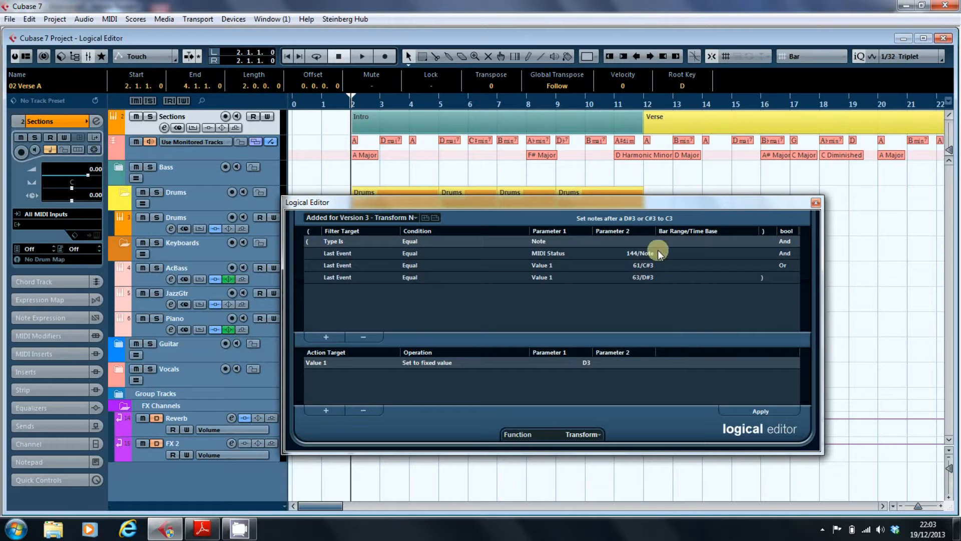
pyautogui.moveTo(587, 369)
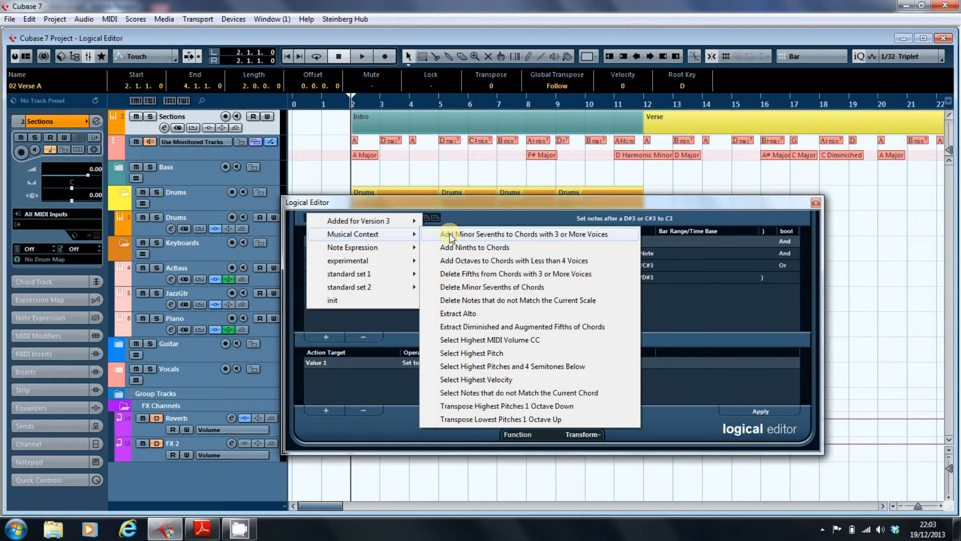
pyautogui.moveTo(475, 247)
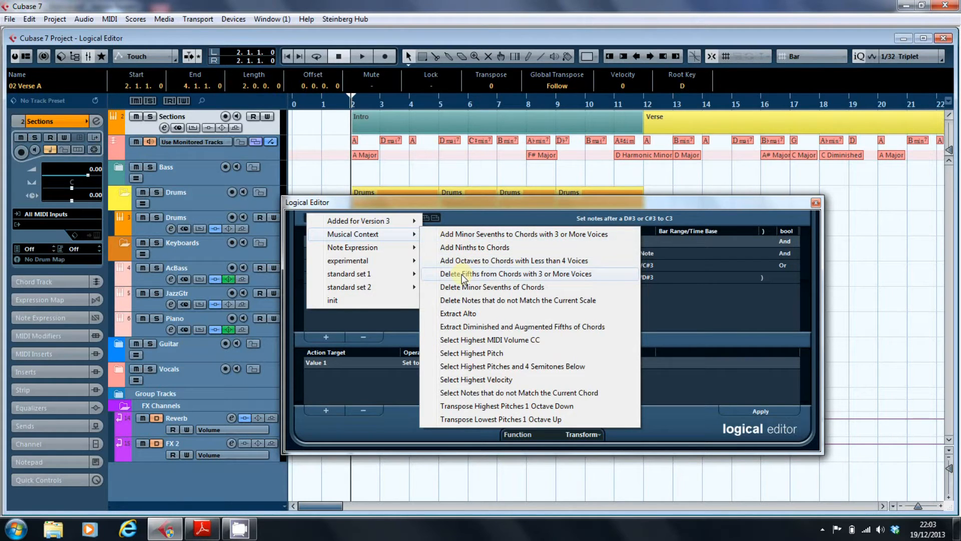
pyautogui.moveTo(462, 313)
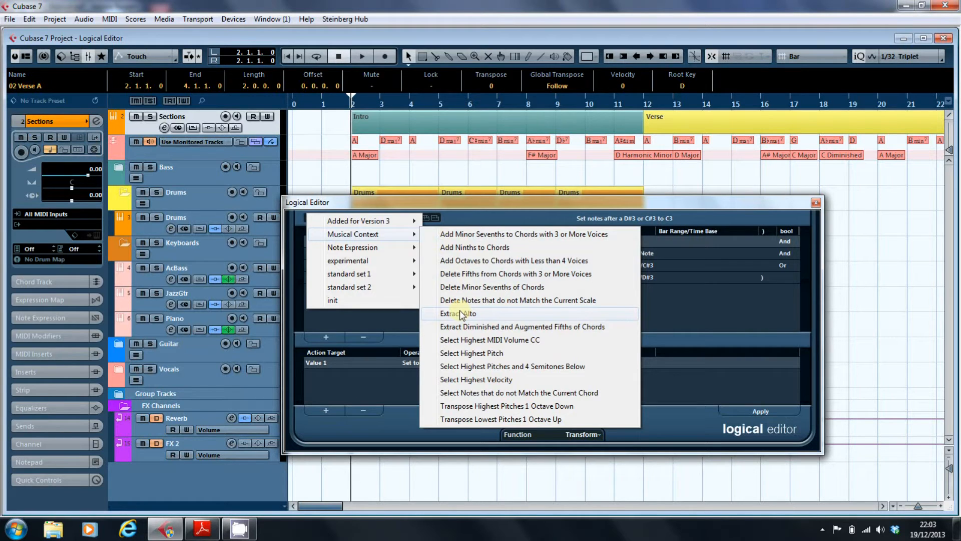
# Load the Musical Context 'Extract Alto' preset, filtering notes whose voice is Alto
pyautogui.click(458, 313)
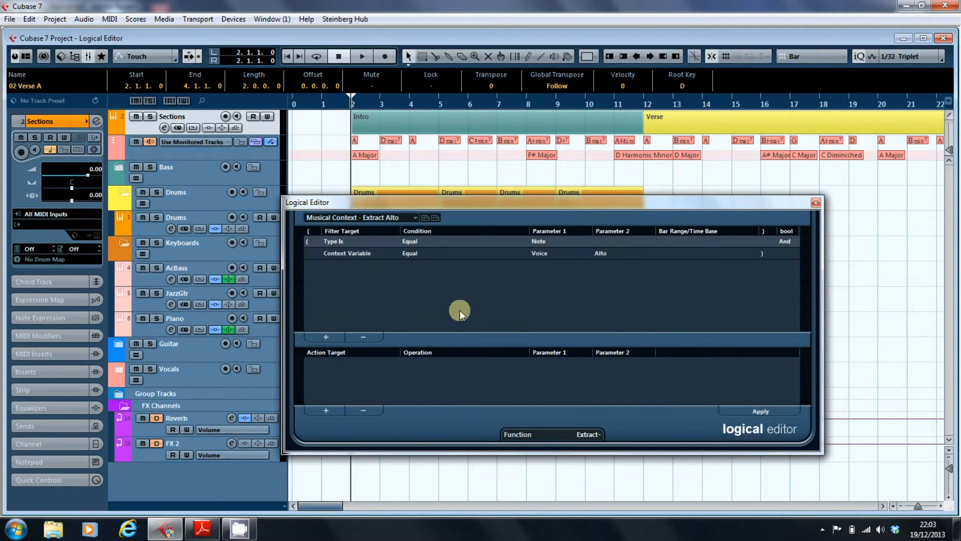
pyautogui.moveTo(375, 303)
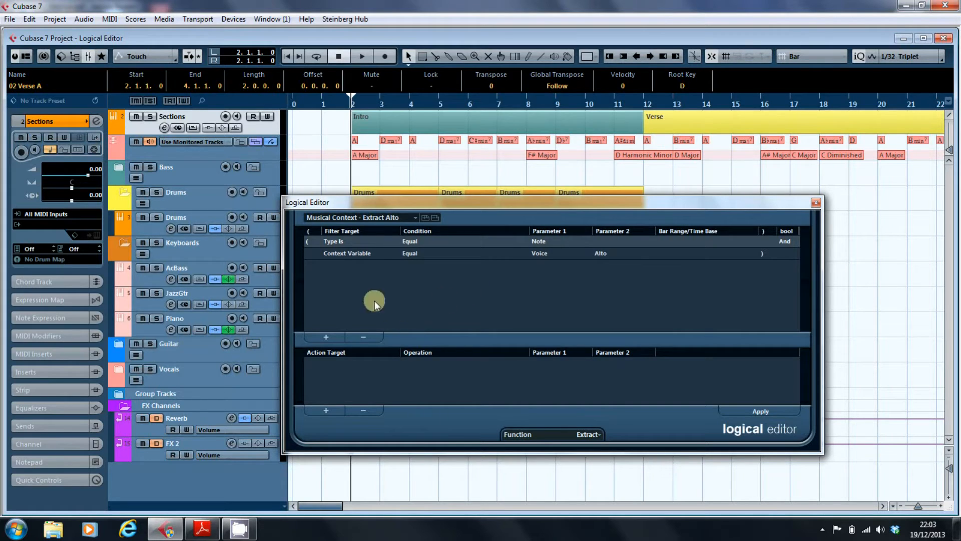
pyautogui.moveTo(347, 272)
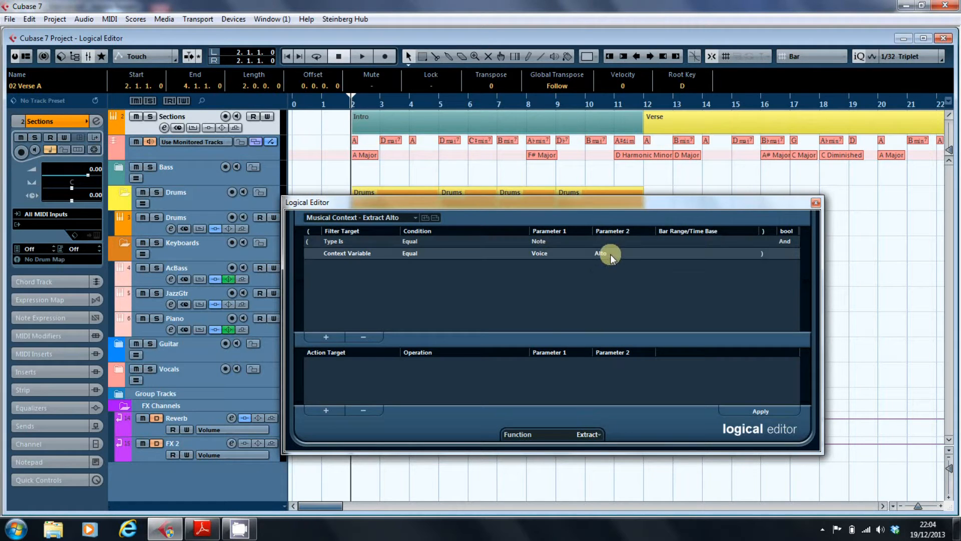
# Show the voice choices for the Extract Alto filter, Soprano through Bass 2
pyautogui.click(611, 252)
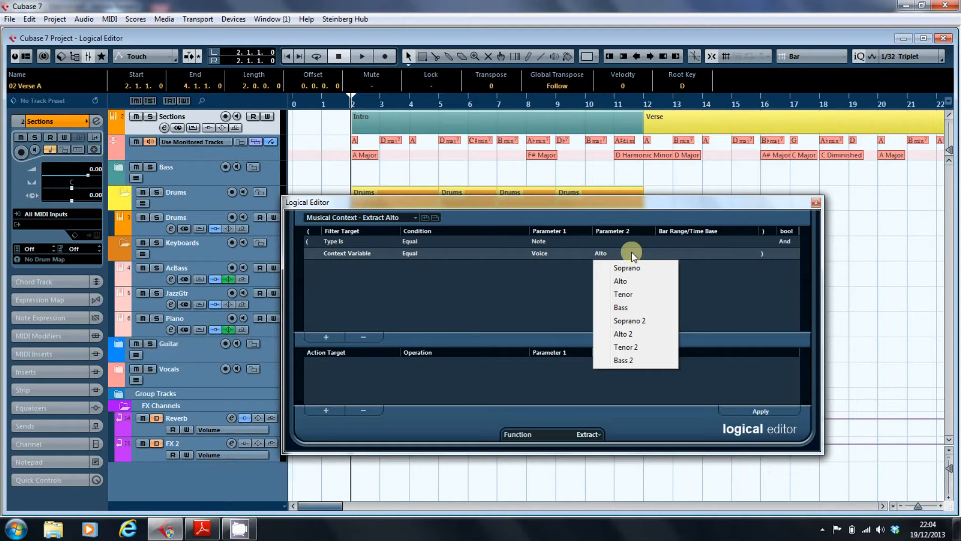
pyautogui.moveTo(634, 268)
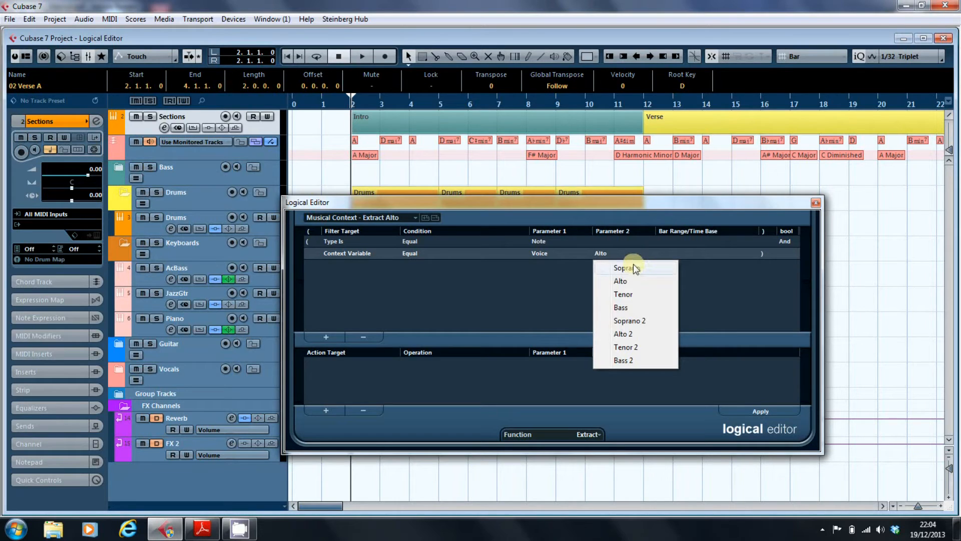
pyautogui.moveTo(635, 280)
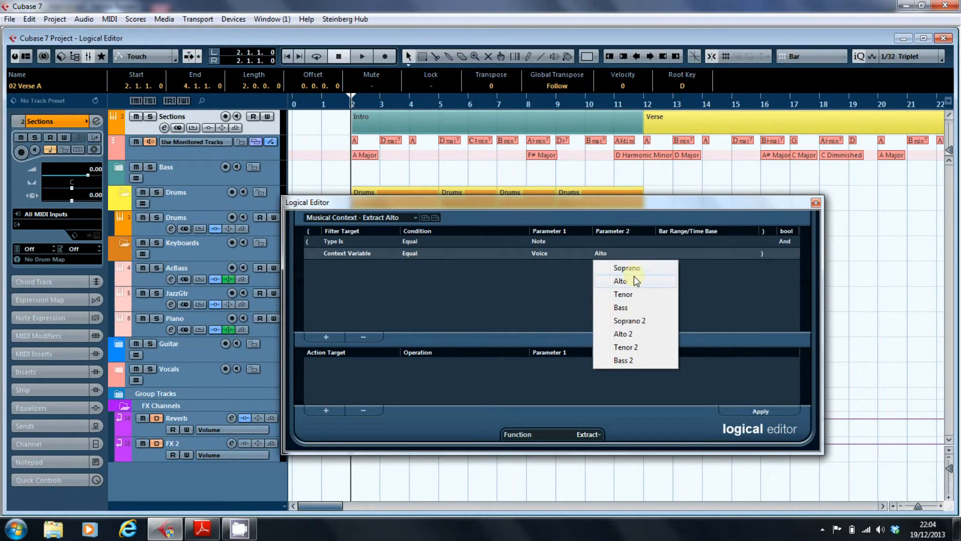
pyautogui.moveTo(634, 294)
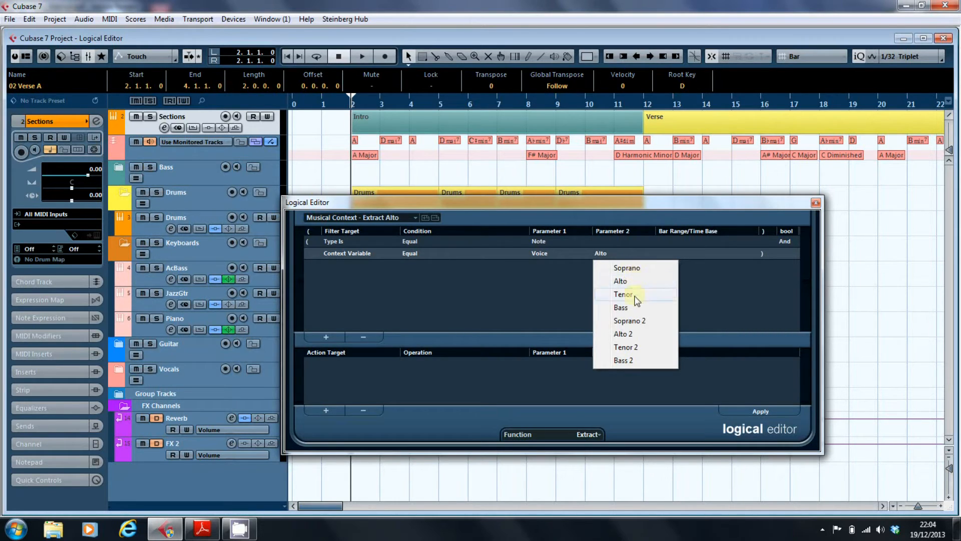
pyautogui.moveTo(654, 311)
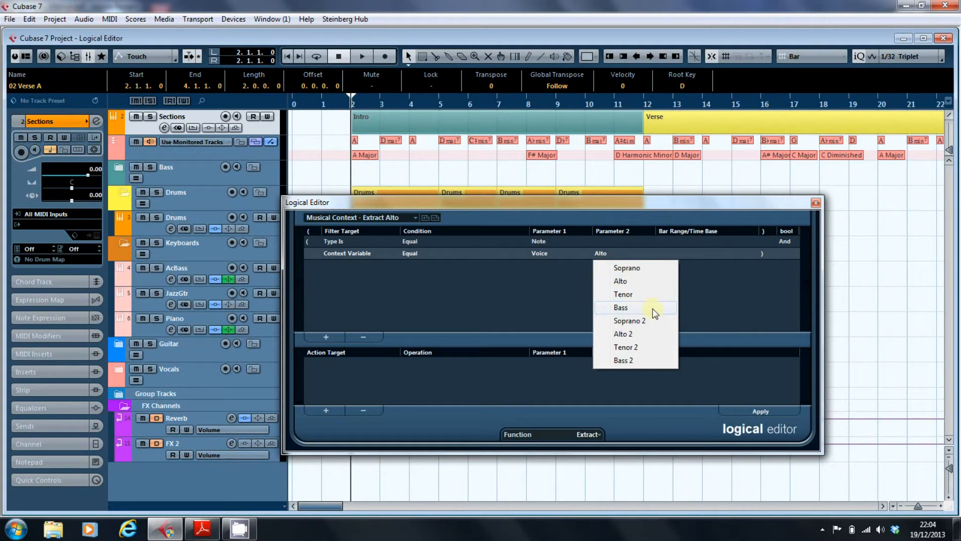
pyautogui.moveTo(662, 310)
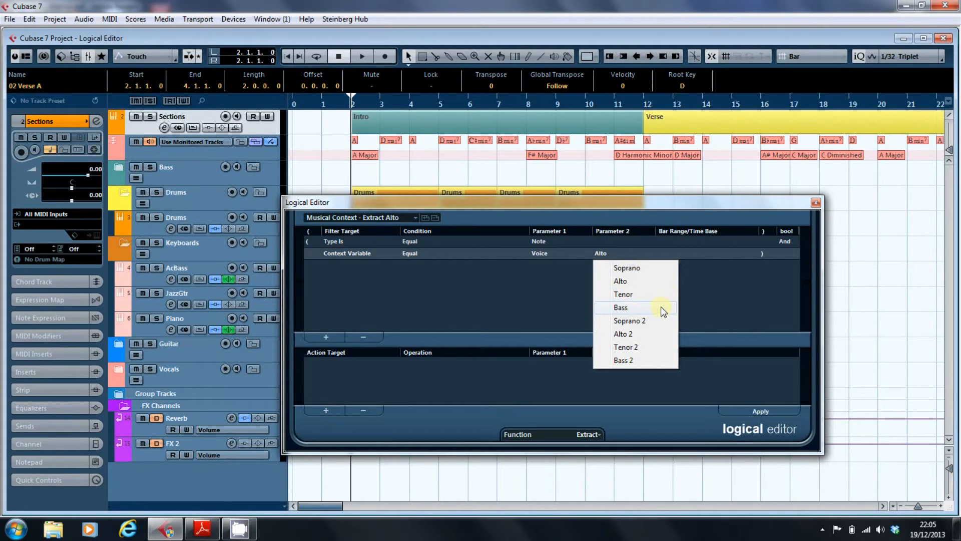
pyautogui.moveTo(634, 280)
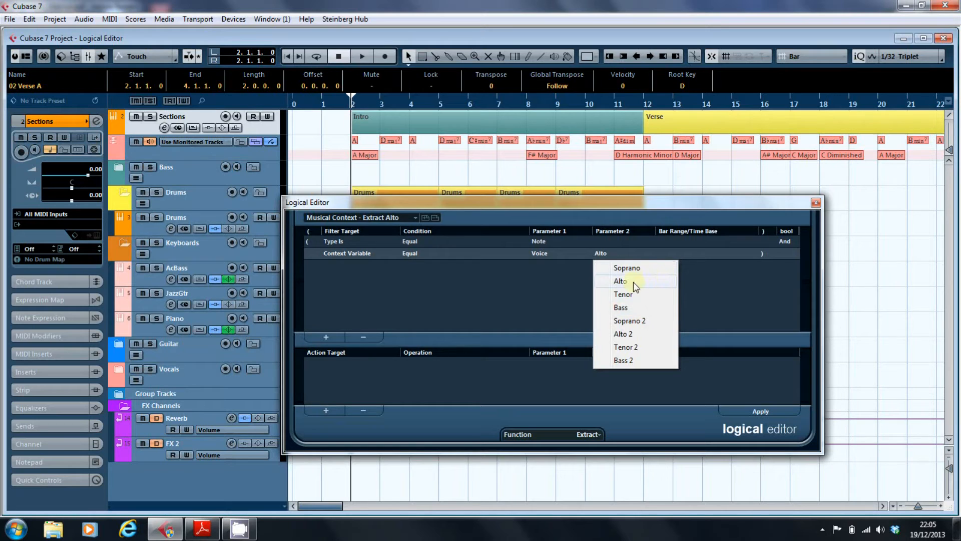
pyautogui.moveTo(641, 314)
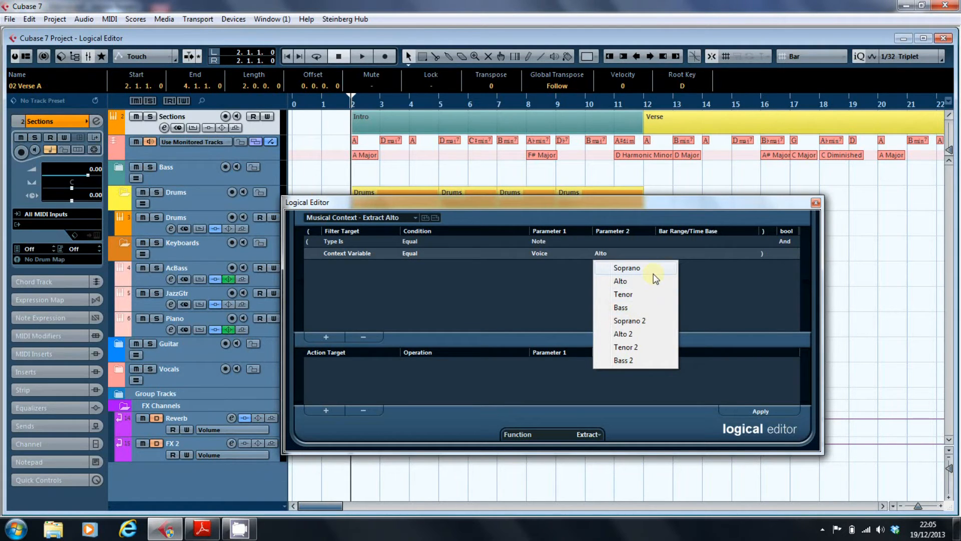
pyautogui.moveTo(643, 294)
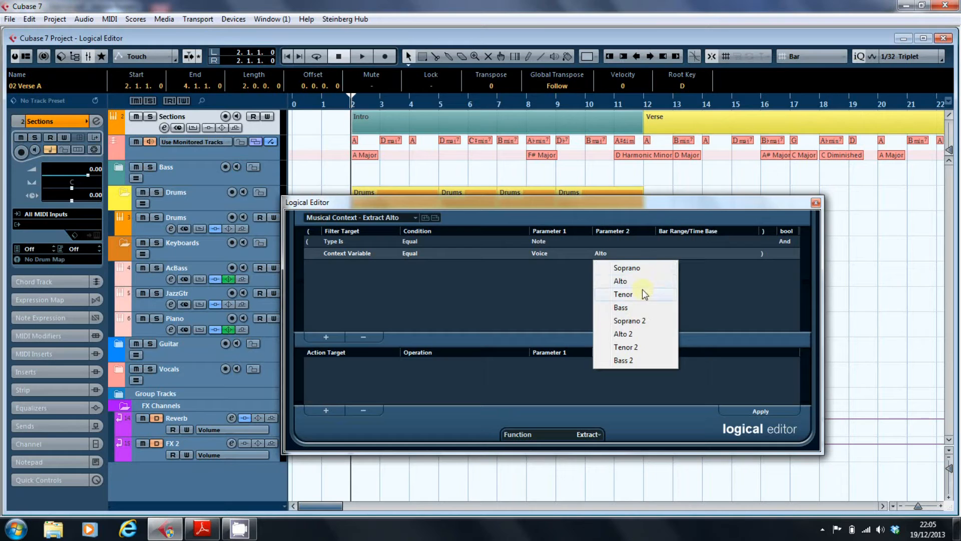
pyautogui.moveTo(637, 310)
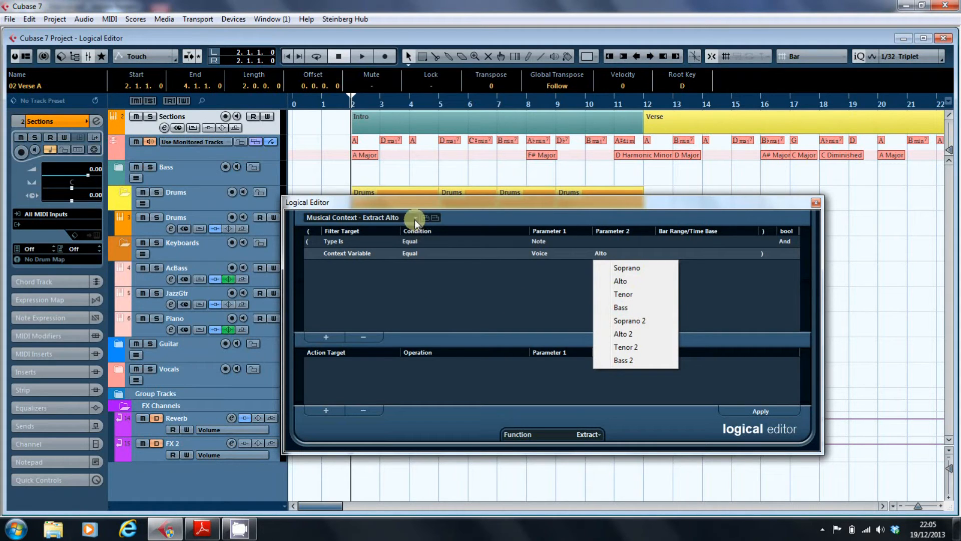
pyautogui.moveTo(412, 218)
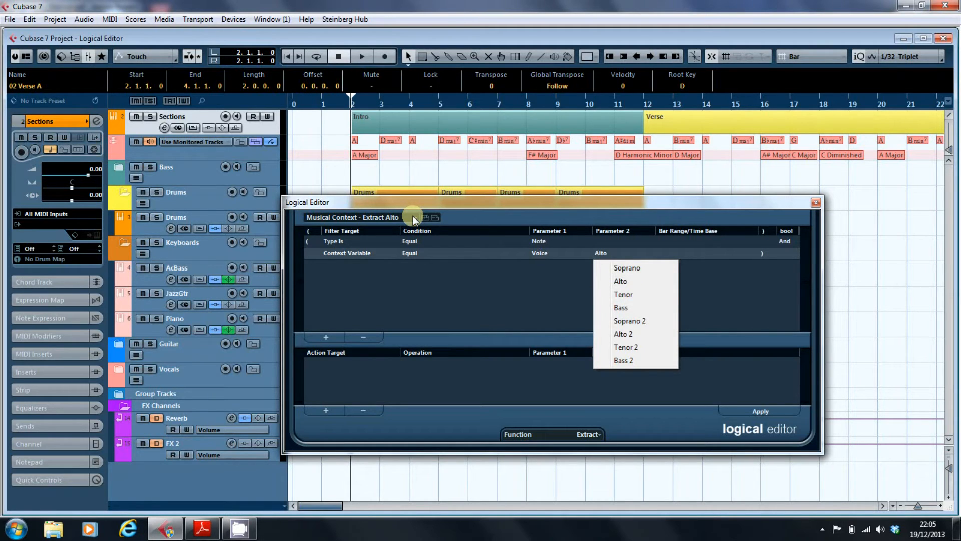
# Keep Alto as the voice and browse the Logical Editor's preset categories again
pyautogui.click(621, 281)
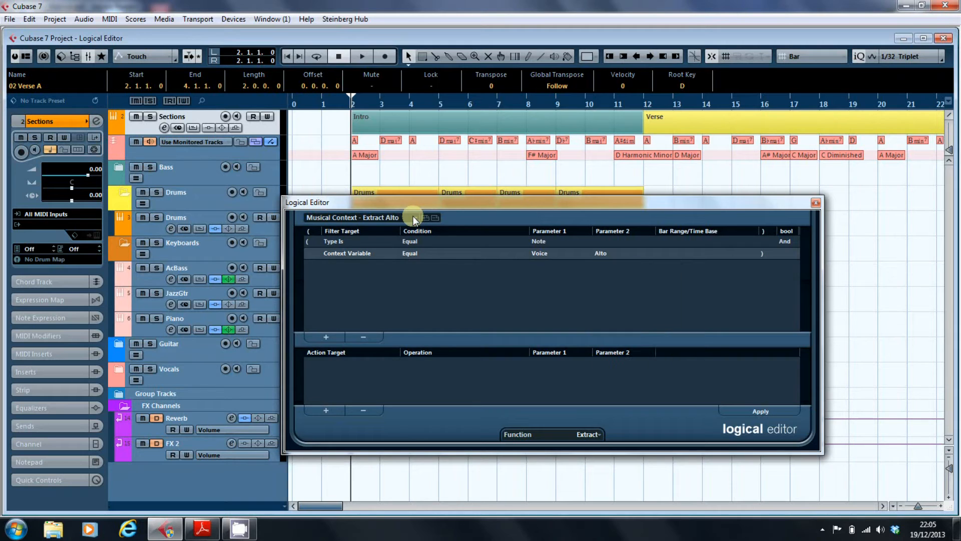
pyautogui.click(414, 217)
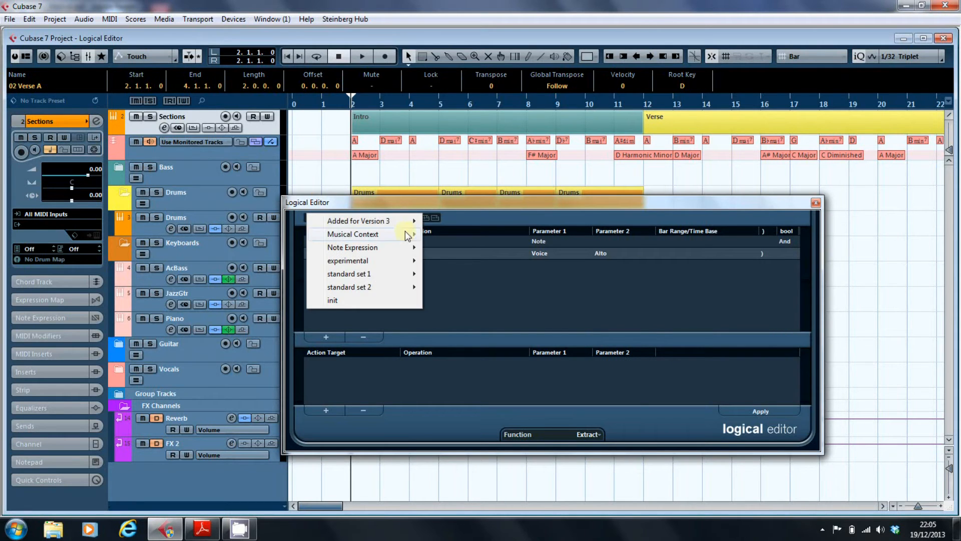
pyautogui.moveTo(403, 248)
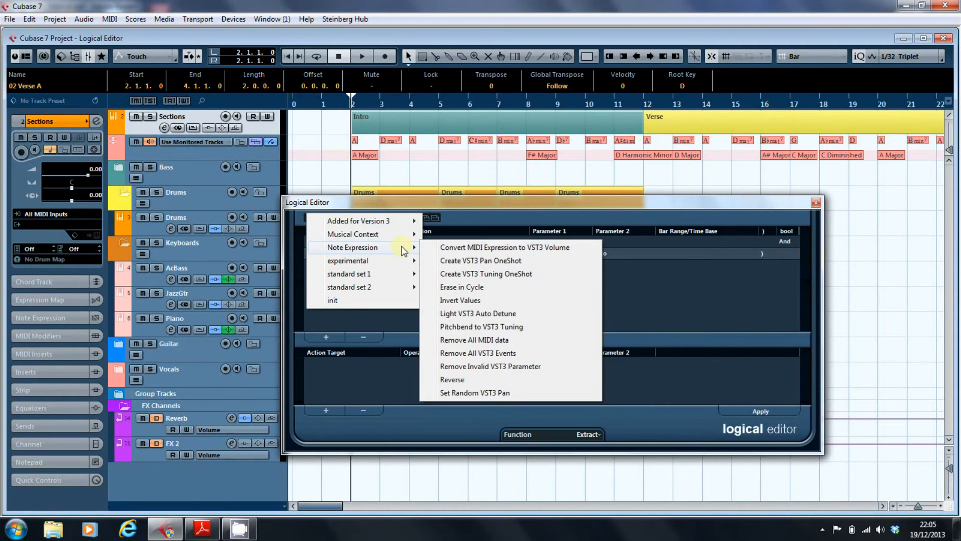
pyautogui.moveTo(446, 307)
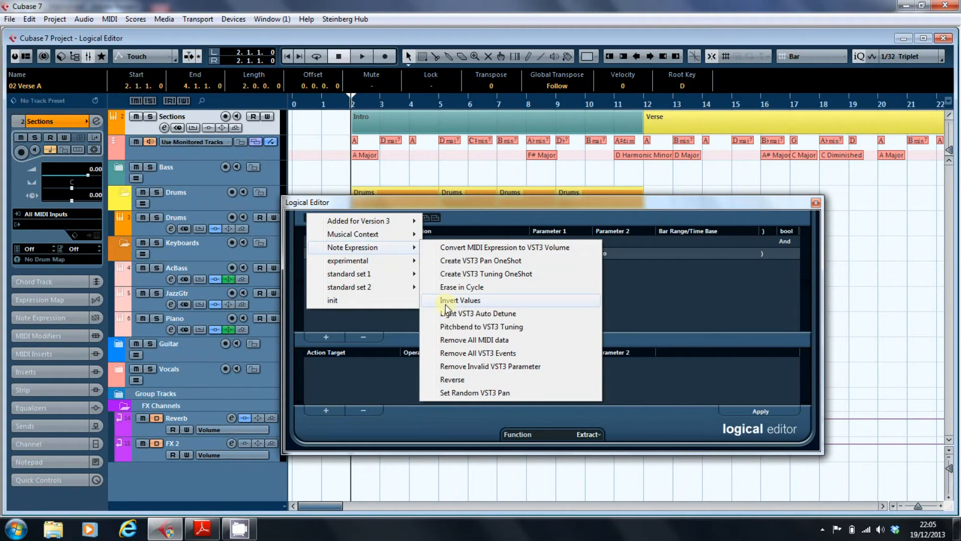
pyautogui.moveTo(509, 339)
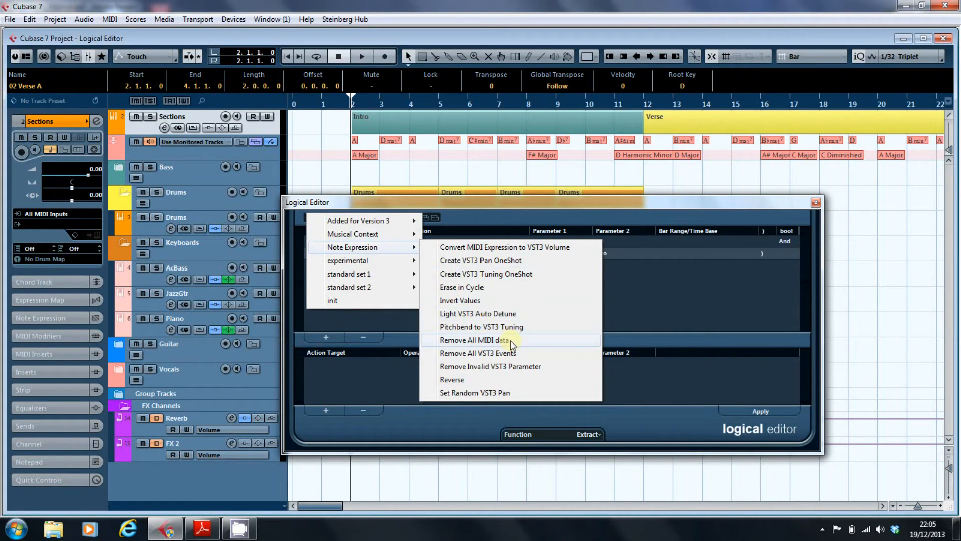
pyautogui.moveTo(526, 370)
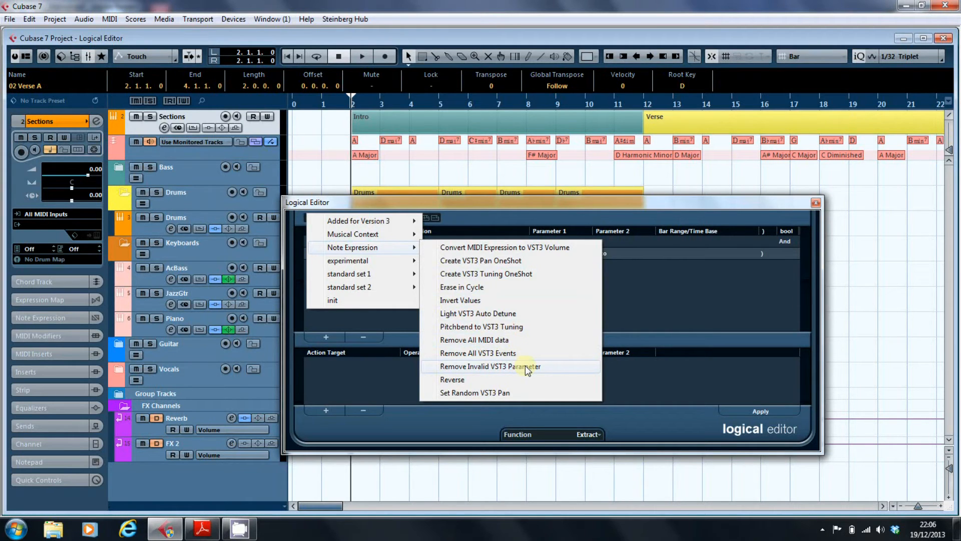
pyautogui.moveTo(525, 379)
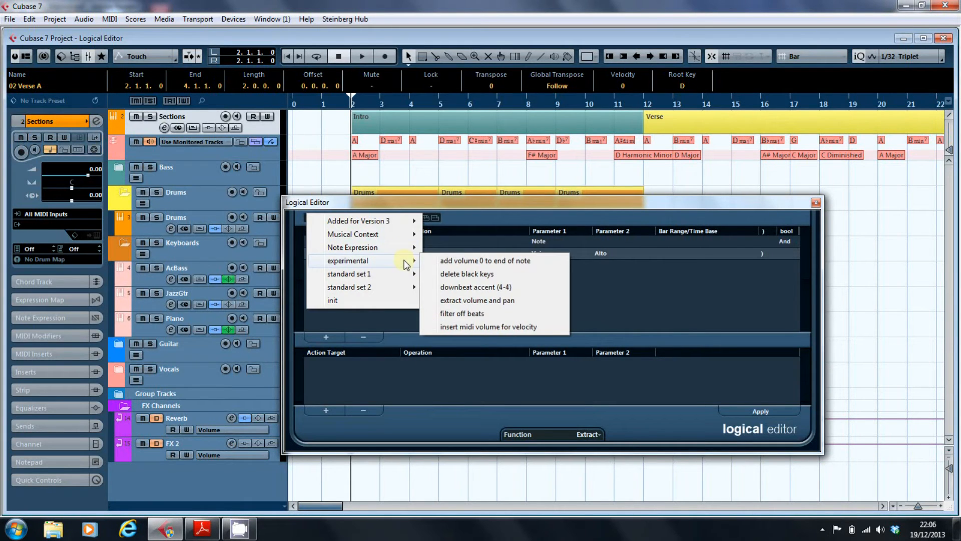
pyautogui.moveTo(404, 274)
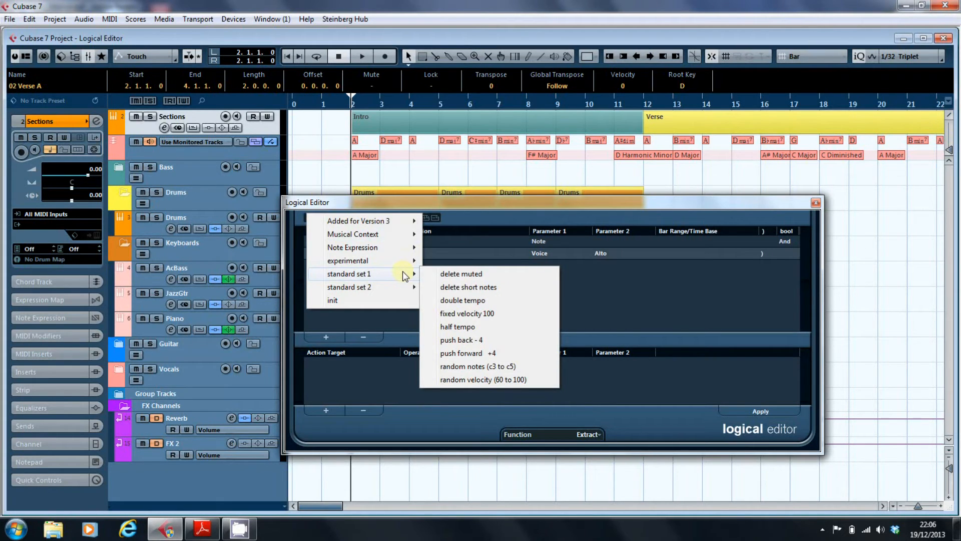
pyautogui.moveTo(487, 300)
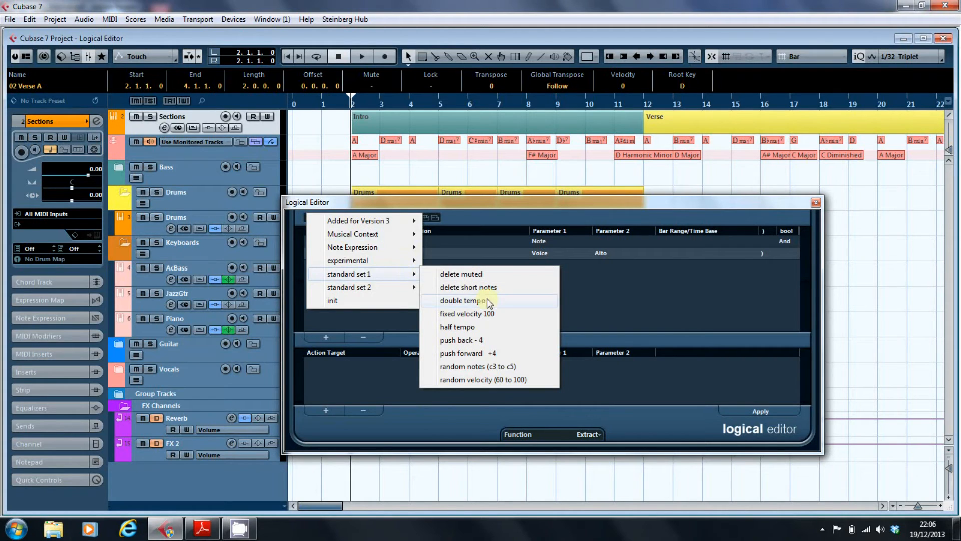
pyautogui.moveTo(477, 326)
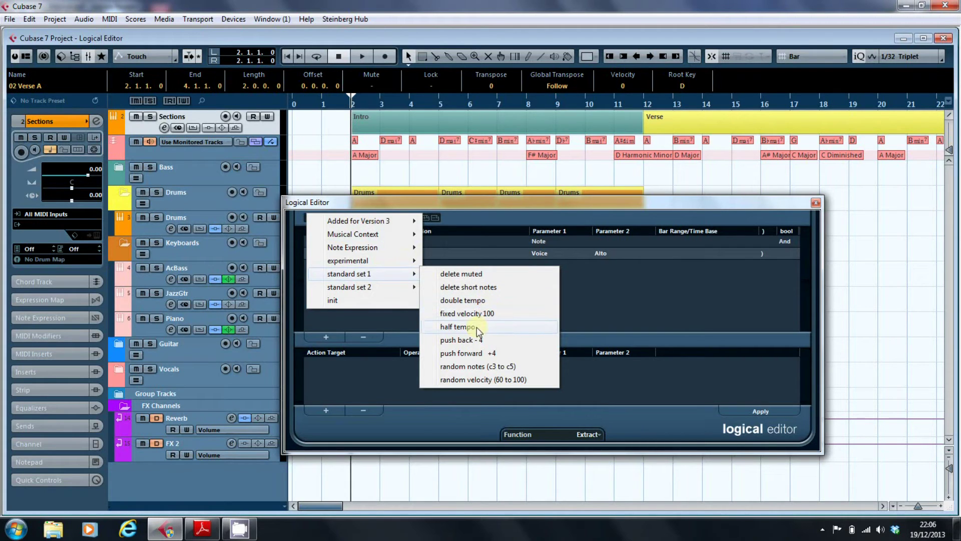
pyautogui.moveTo(495, 382)
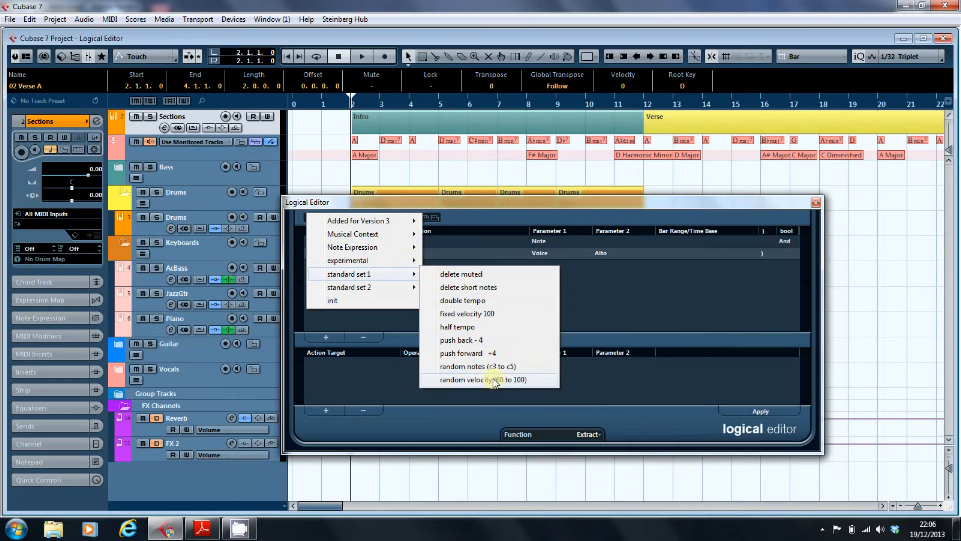
pyautogui.moveTo(394, 287)
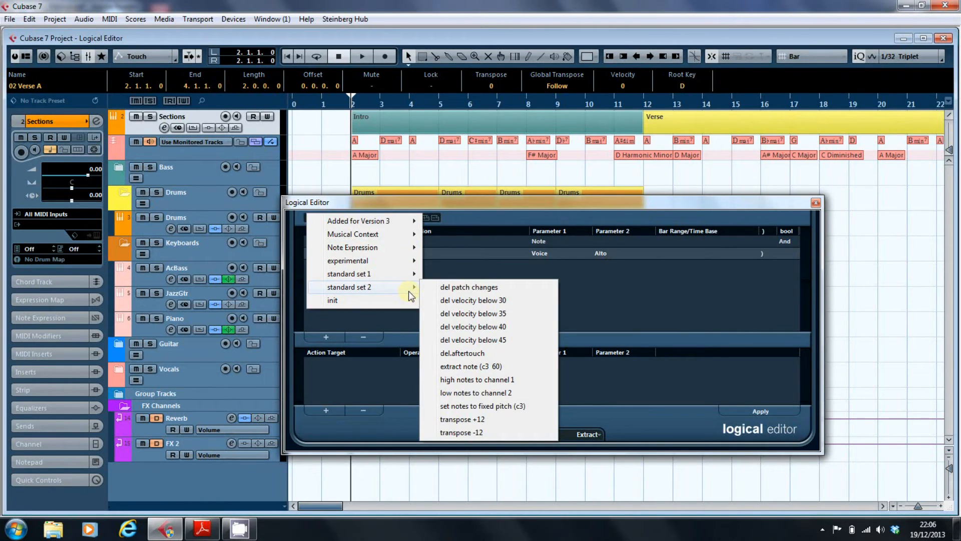
pyautogui.moveTo(469, 294)
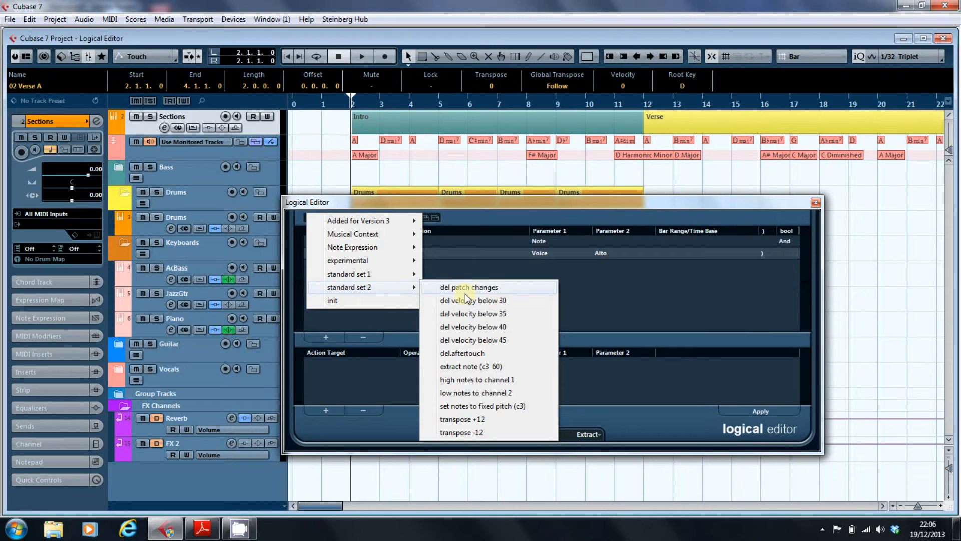
pyautogui.moveTo(403, 237)
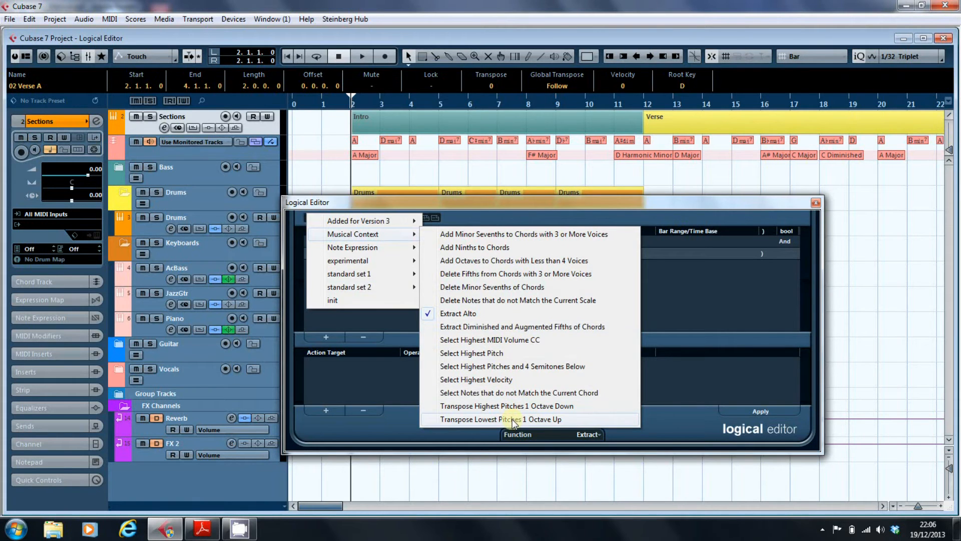
# Load the Musical Context preset 'Transpose Lowest Pitches 1 Octave Up', adding 12 to lowest pitches
pyautogui.click(497, 419)
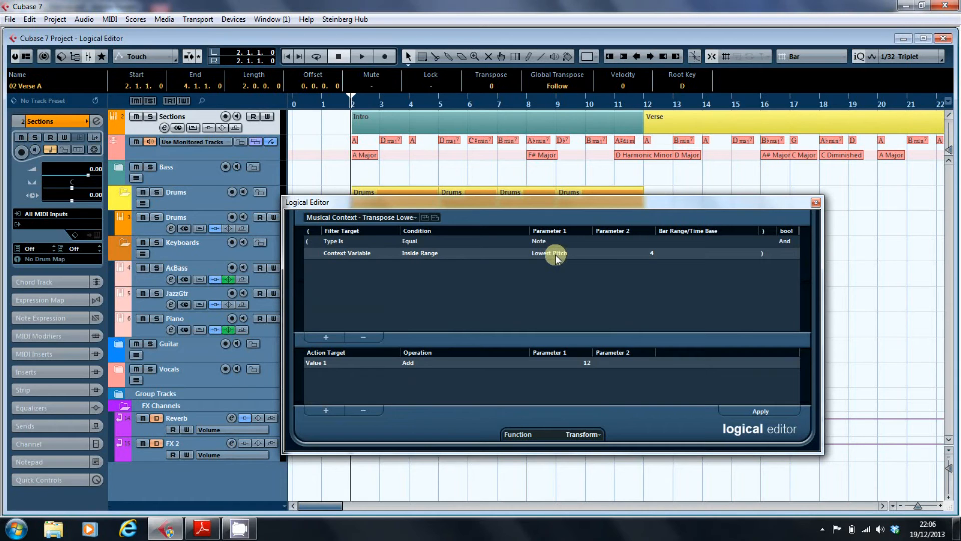
pyautogui.moveTo(656, 223)
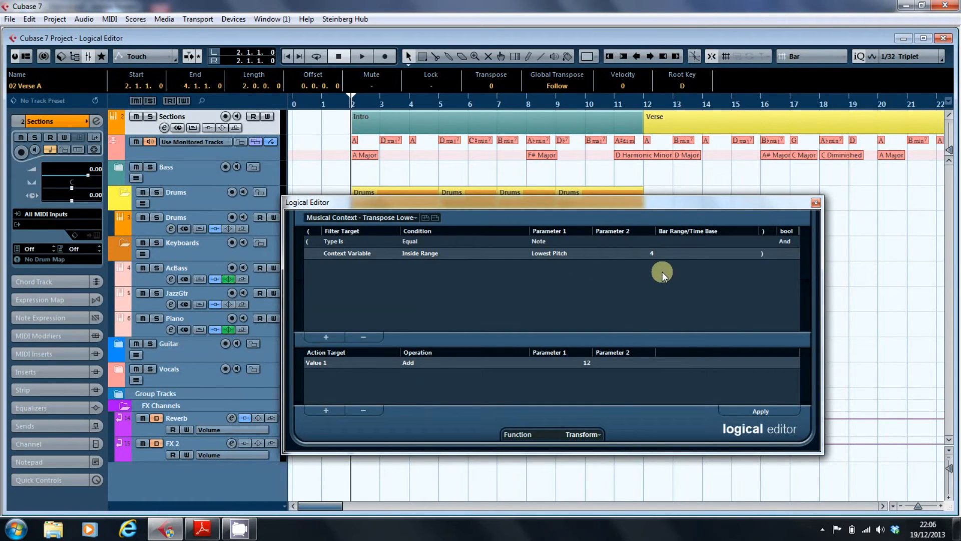
pyautogui.moveTo(334, 366)
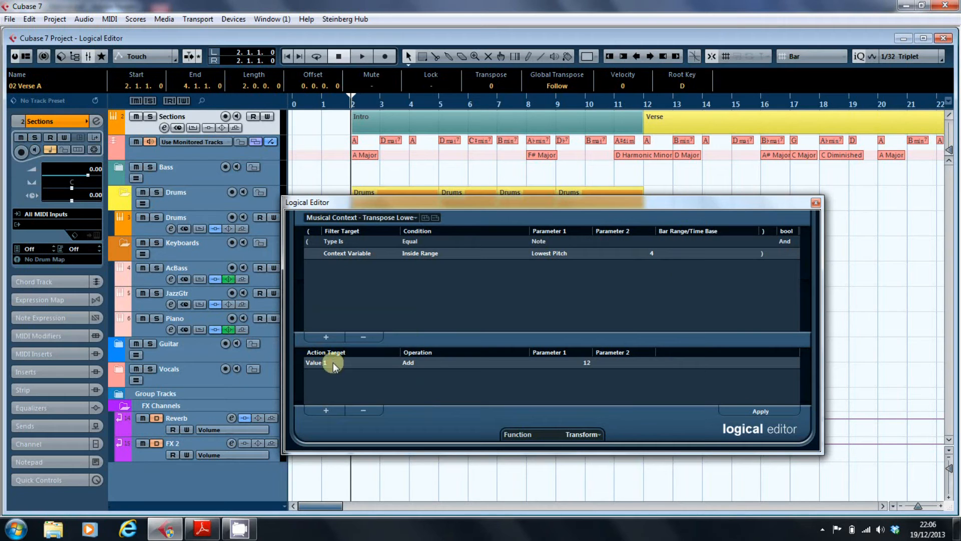
pyautogui.moveTo(591, 372)
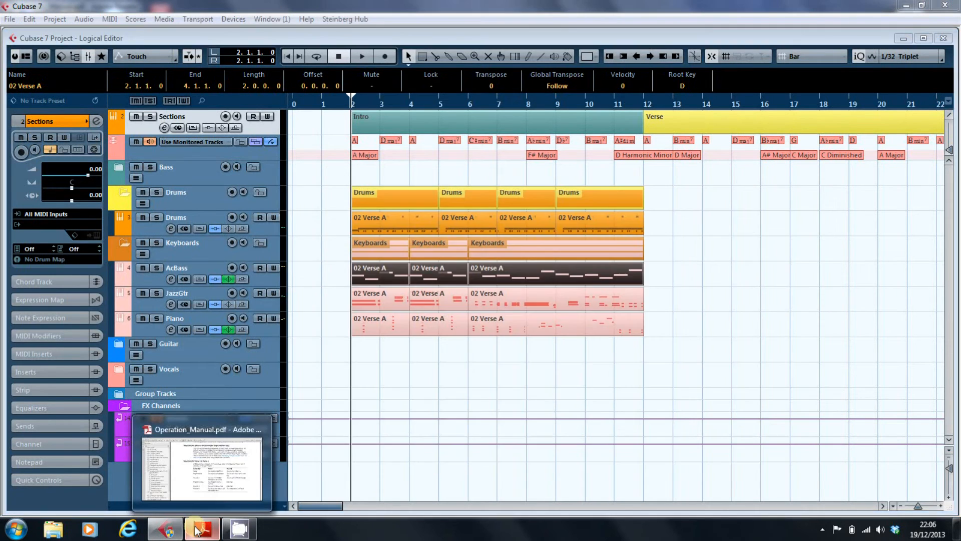
# Read page 584 of the Cubase manual, the Value 1/Value 2 table for MIDI event types
pyautogui.click(200, 529)
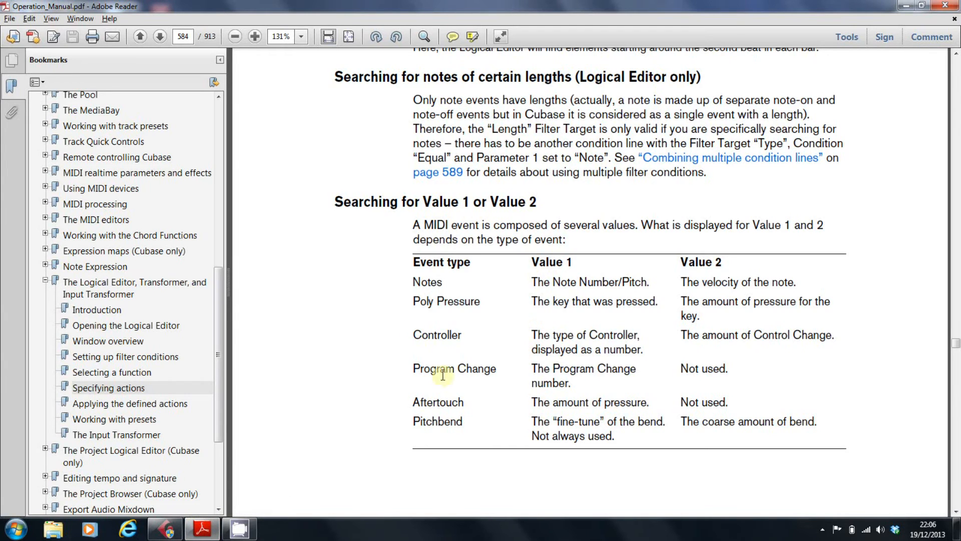
pyautogui.moveTo(670, 446)
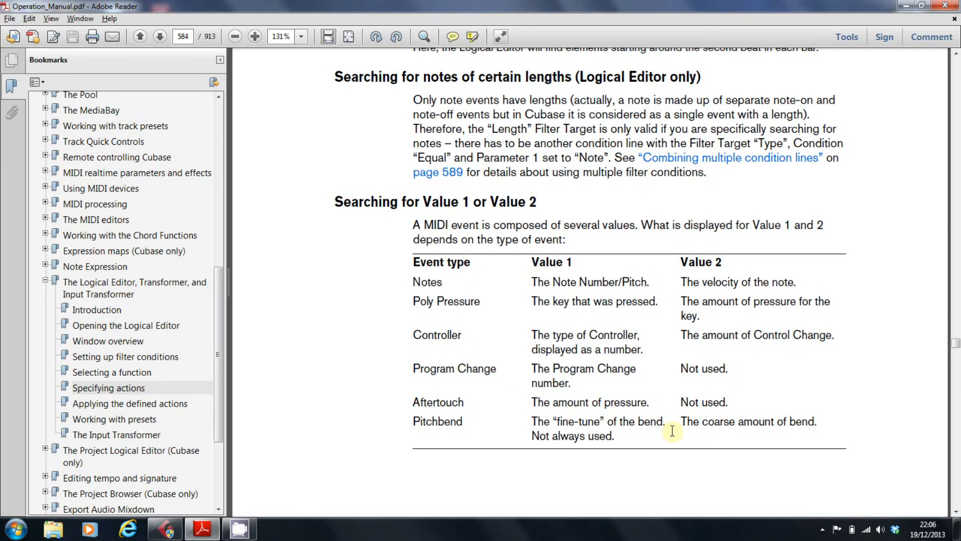
pyautogui.moveTo(565, 273)
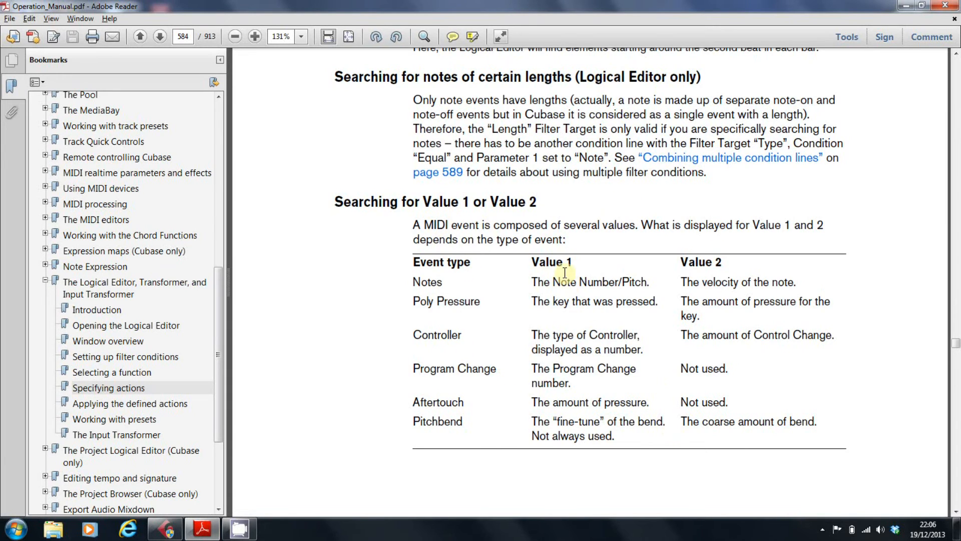
pyautogui.moveTo(701, 269)
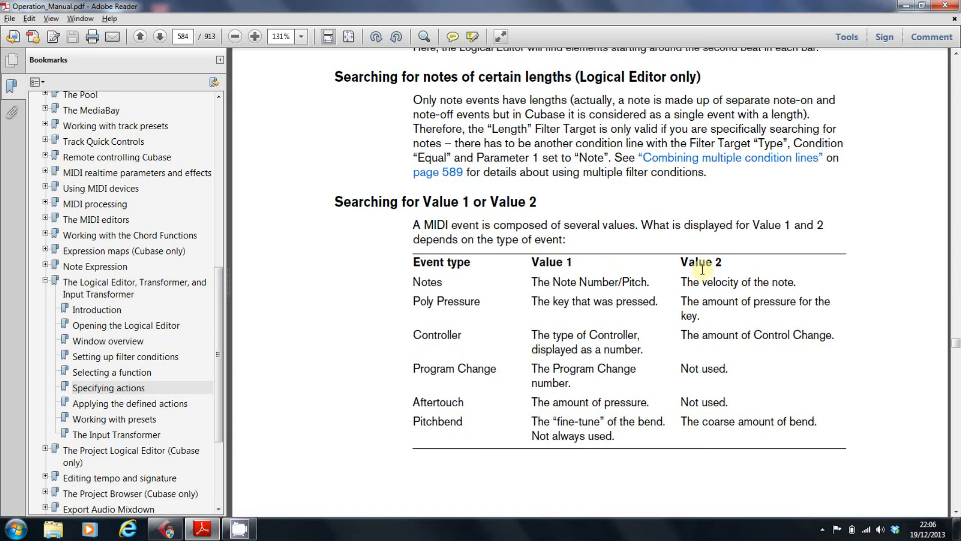
pyautogui.moveTo(472, 281)
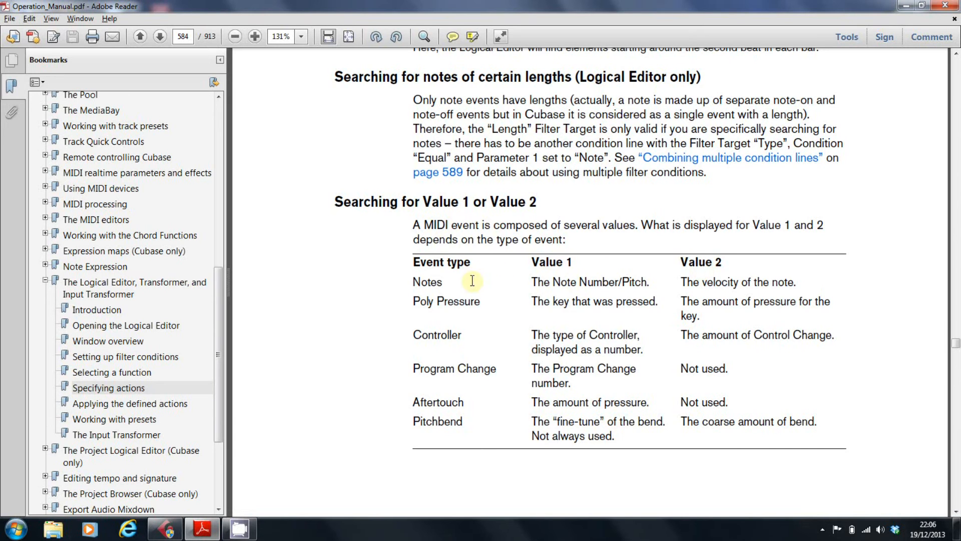
pyautogui.scroll(-3)
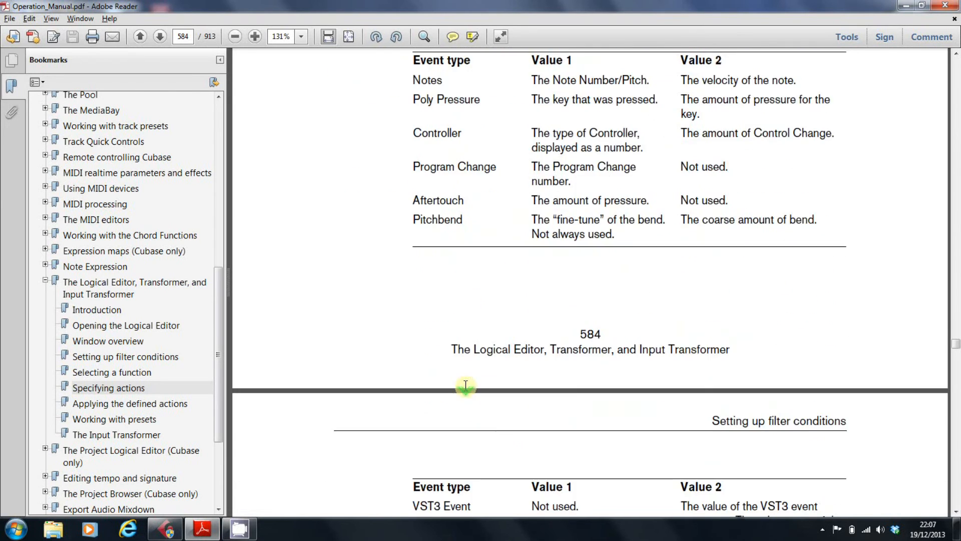
pyautogui.scroll(-3)
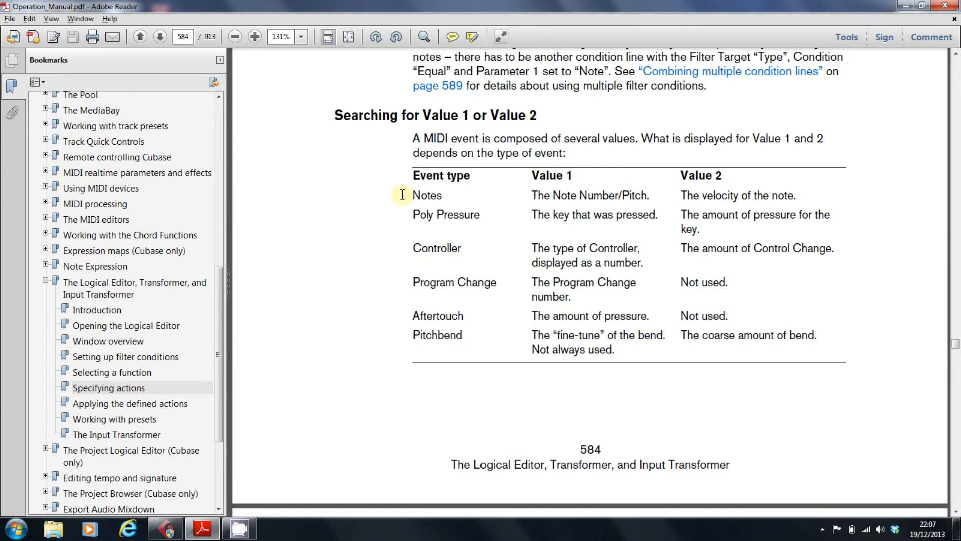
pyautogui.moveTo(403, 214)
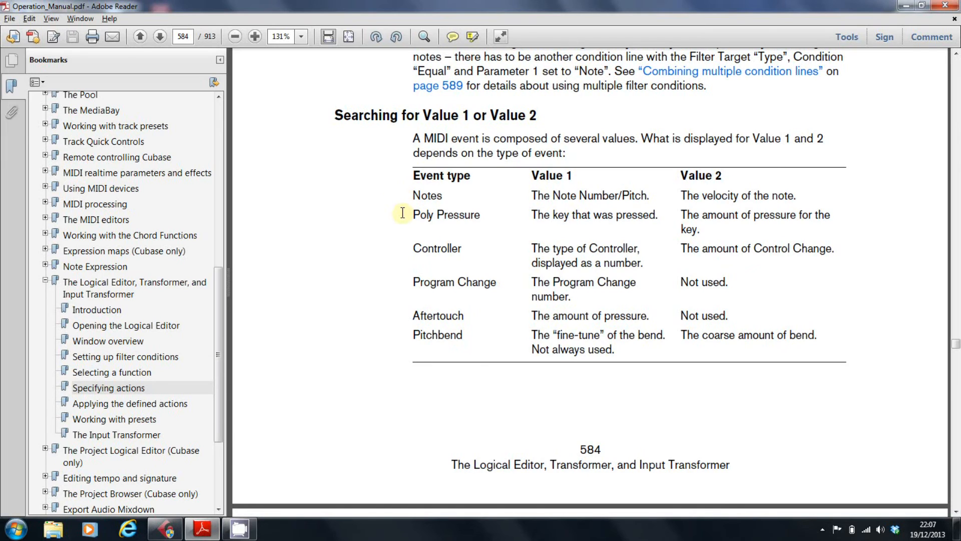
pyautogui.moveTo(422, 365)
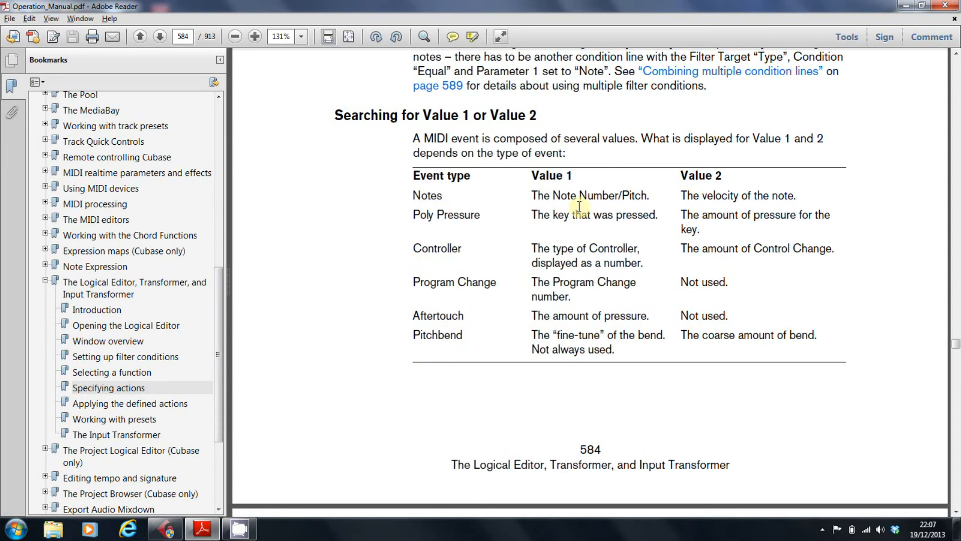
pyautogui.moveTo(709, 204)
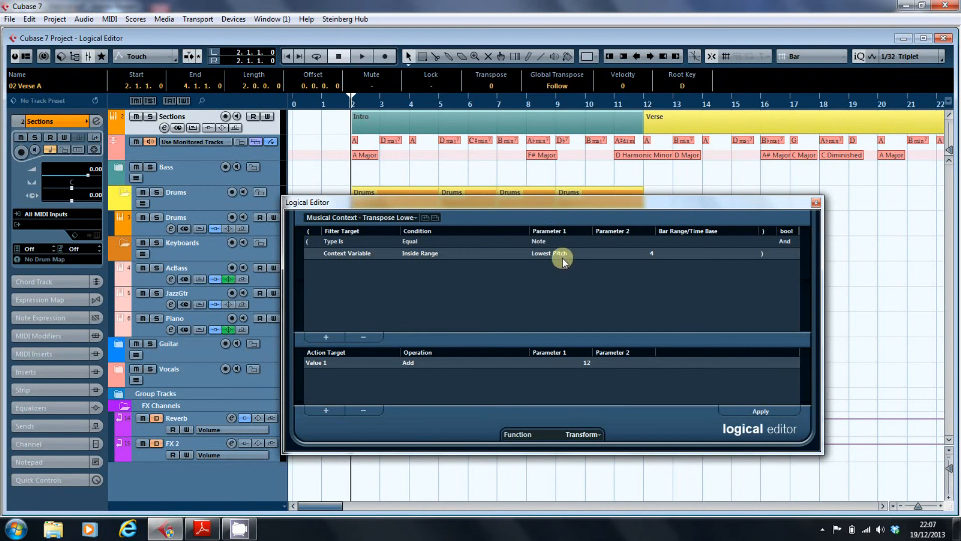
pyautogui.moveTo(585, 374)
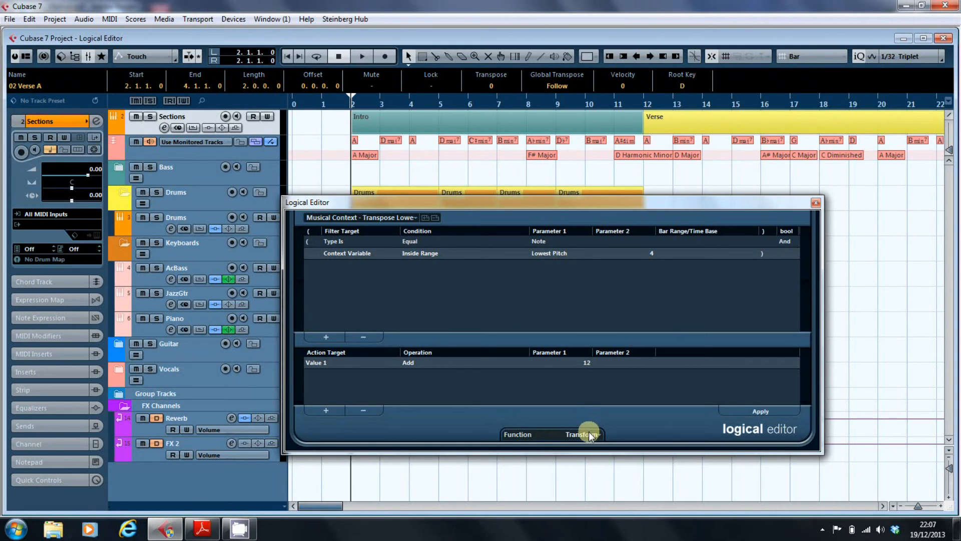
pyautogui.moveTo(597, 436)
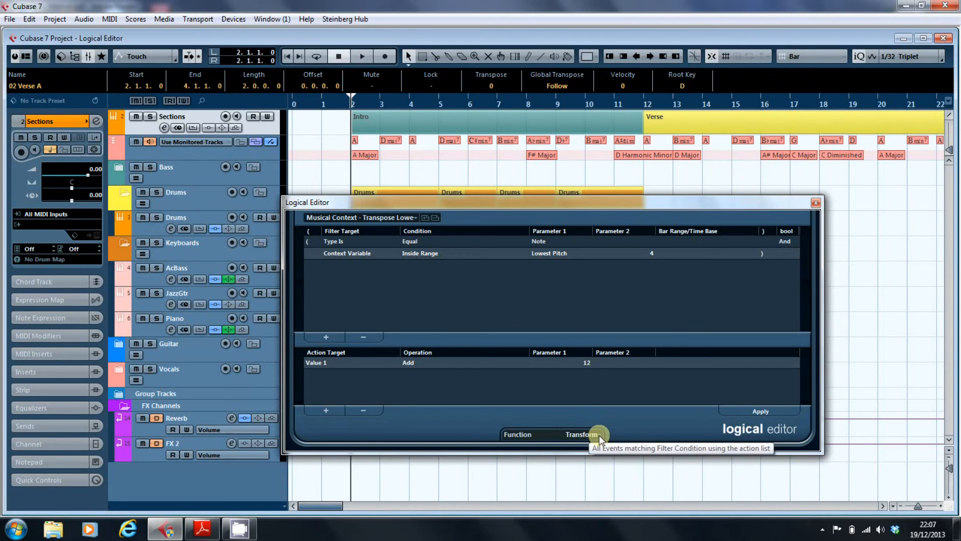
pyautogui.click(579, 434)
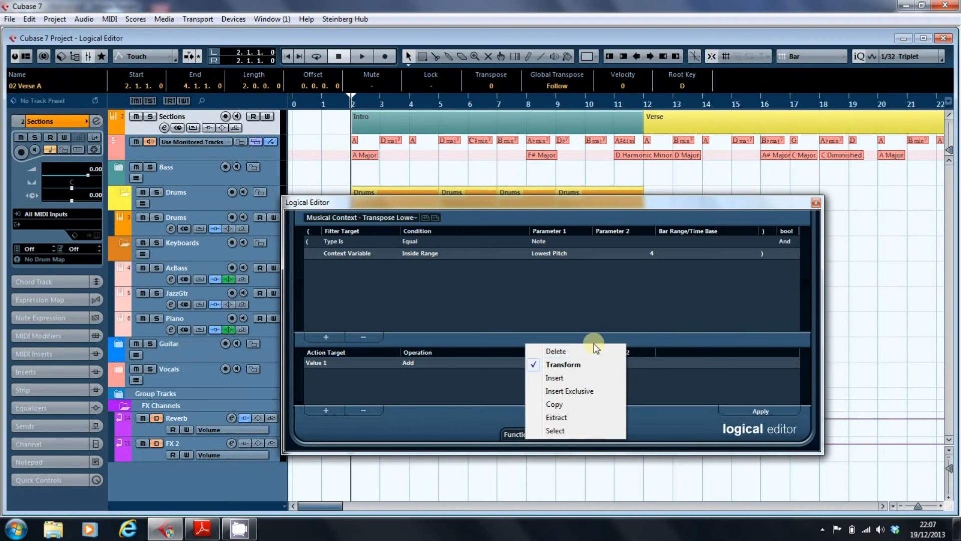
pyautogui.moveTo(593, 349)
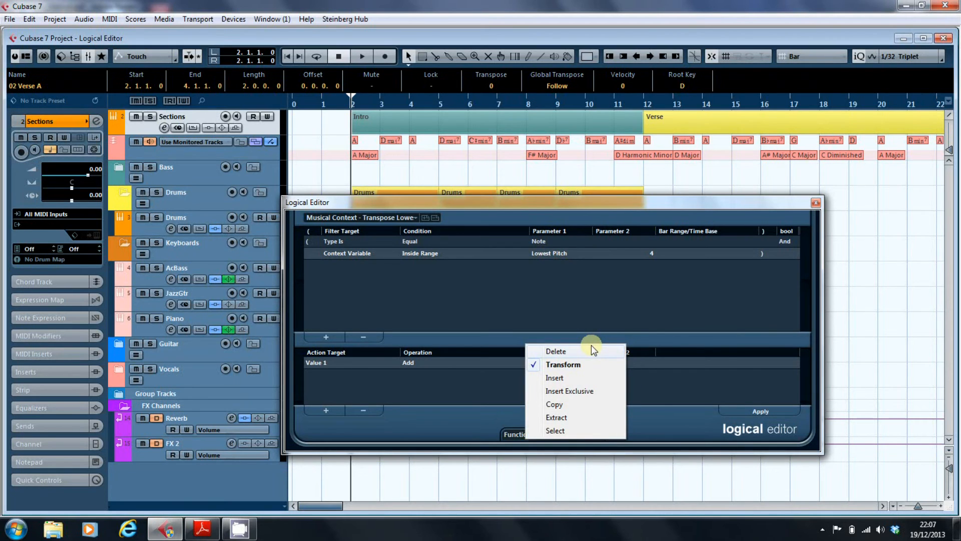
pyautogui.moveTo(561, 381)
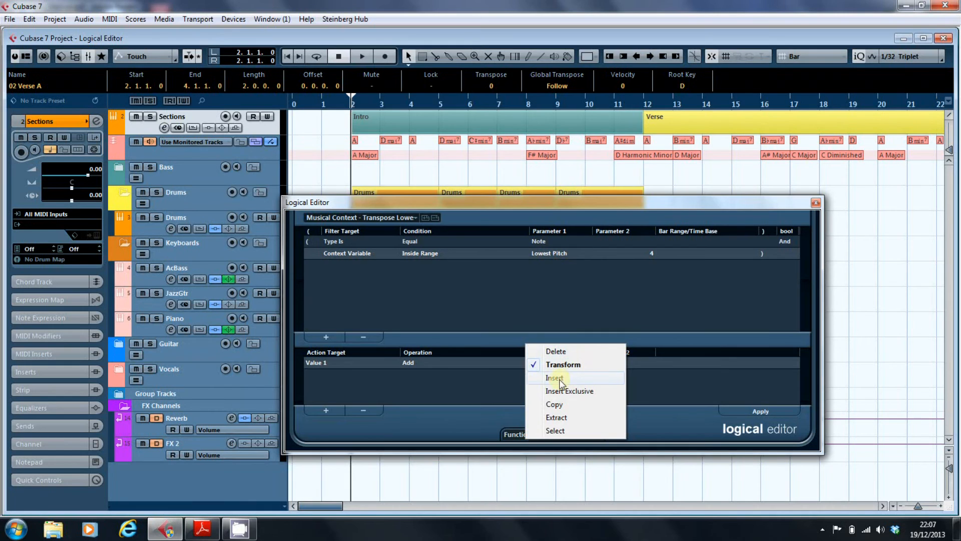
pyautogui.moveTo(557, 404)
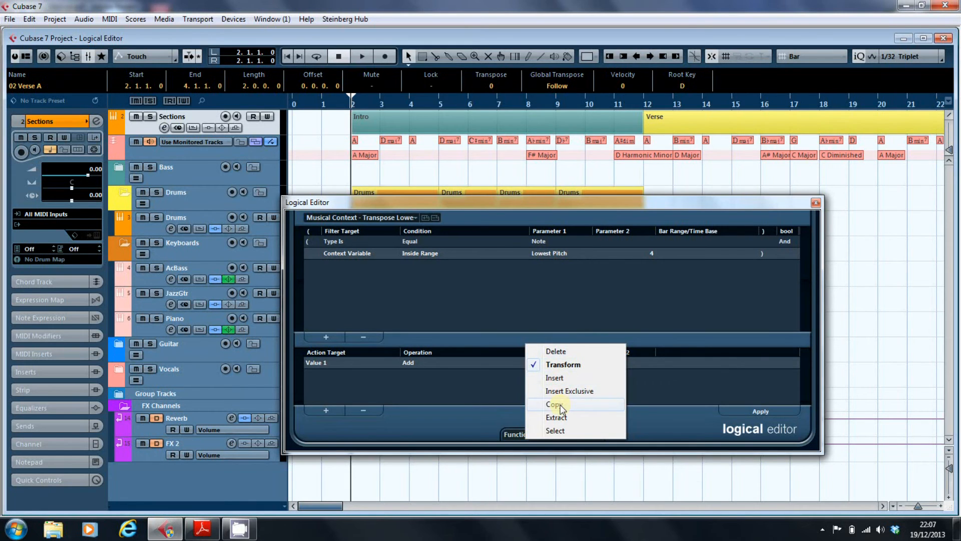
pyautogui.moveTo(565, 432)
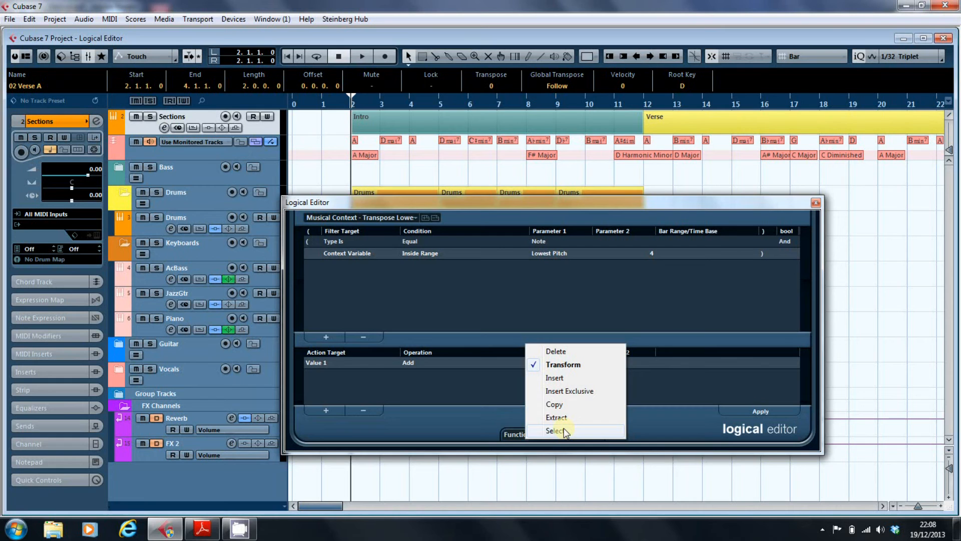
pyautogui.moveTo(586, 370)
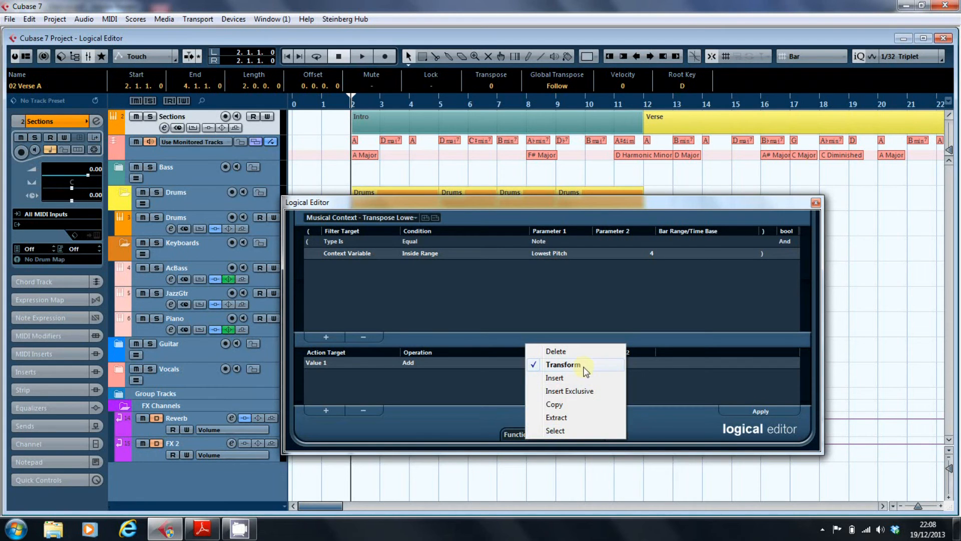
pyautogui.click(562, 365)
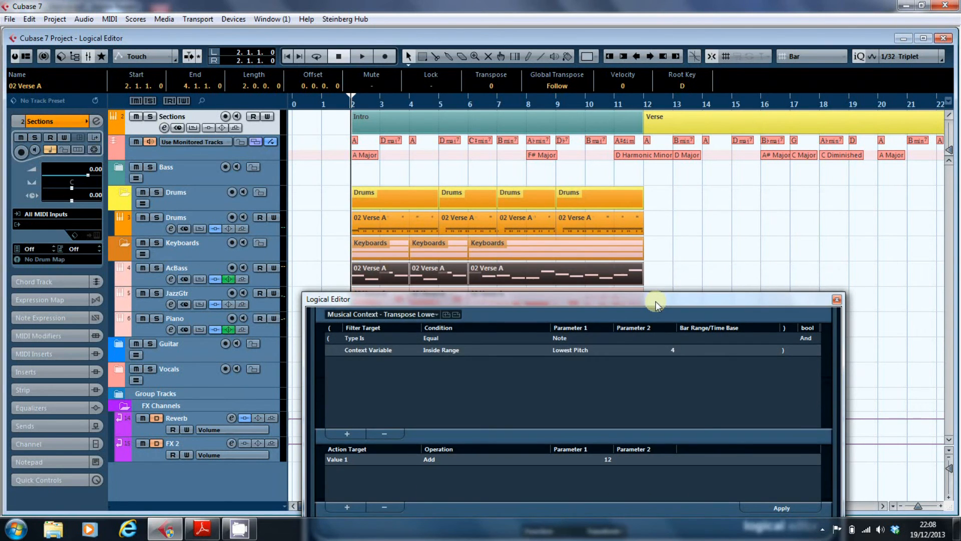
pyautogui.moveTo(556, 278)
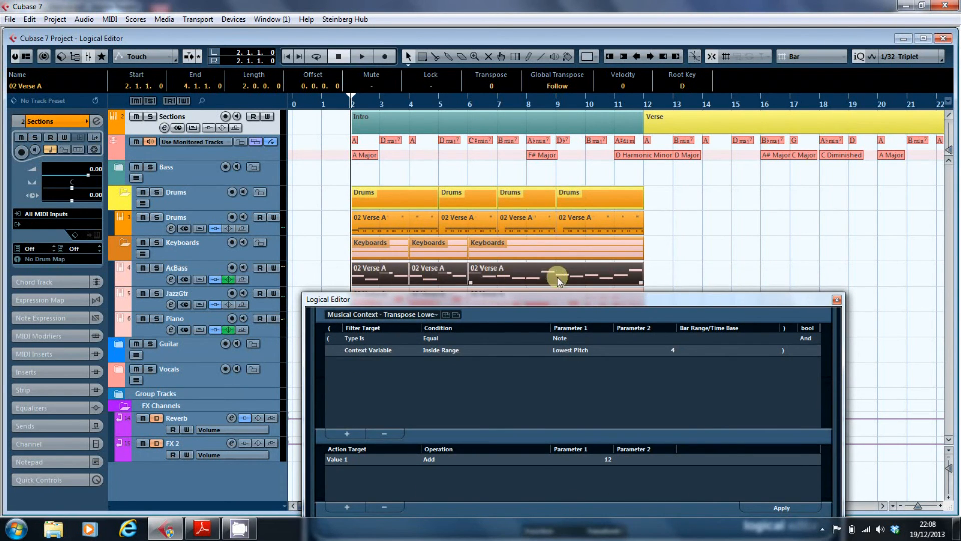
pyautogui.moveTo(591, 314)
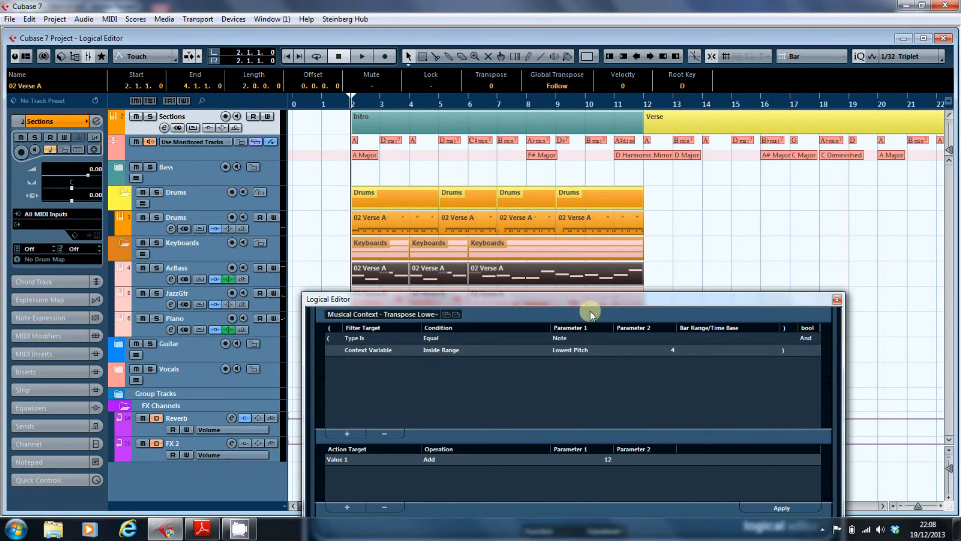
pyautogui.moveTo(532, 278)
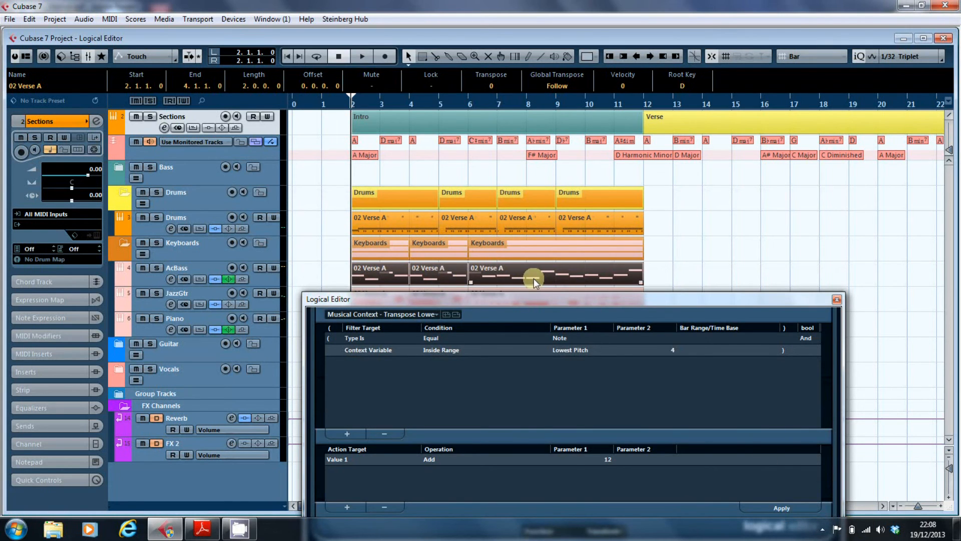
pyautogui.moveTo(781, 510)
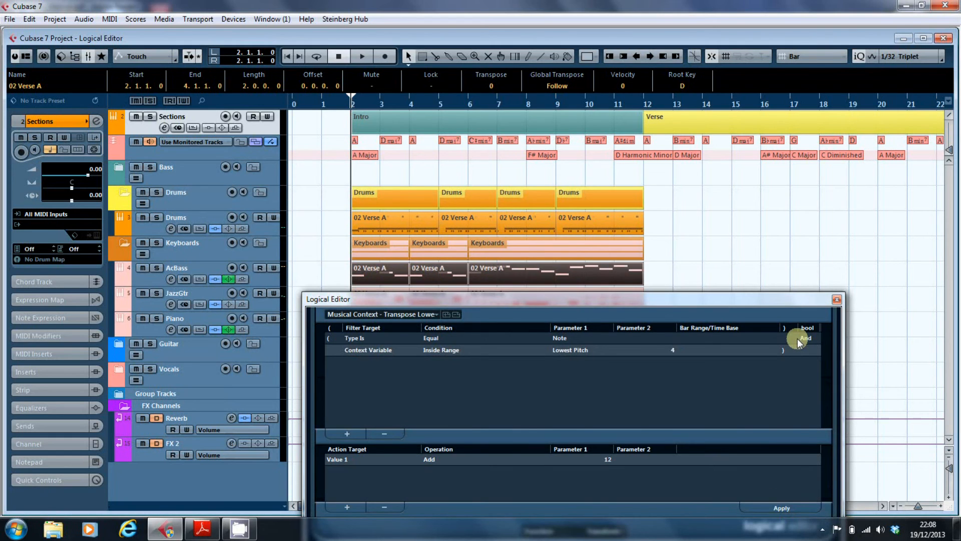
pyautogui.moveTo(836, 302)
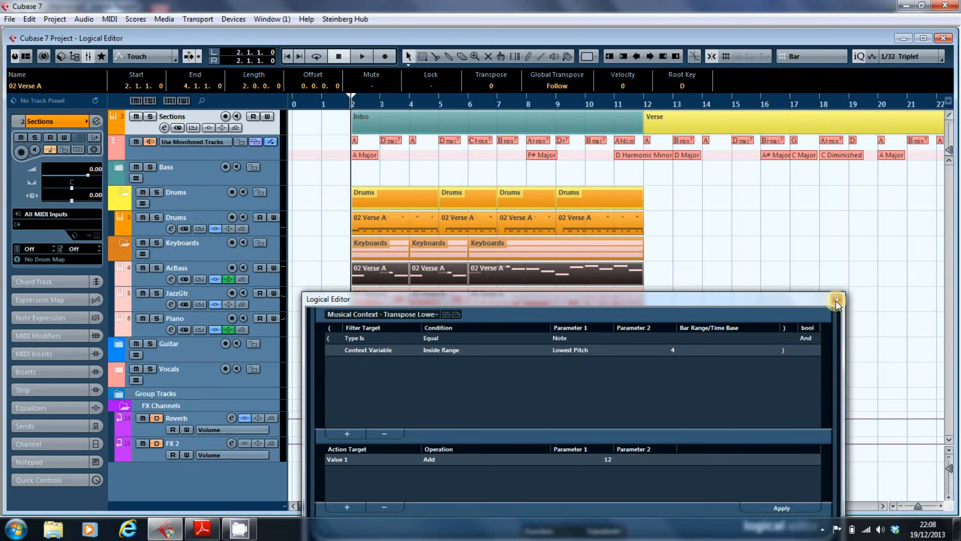
# Close the Logical Editor, leaving the AcBass, JazzGtr and Piano arrangement showing
pyautogui.click(836, 302)
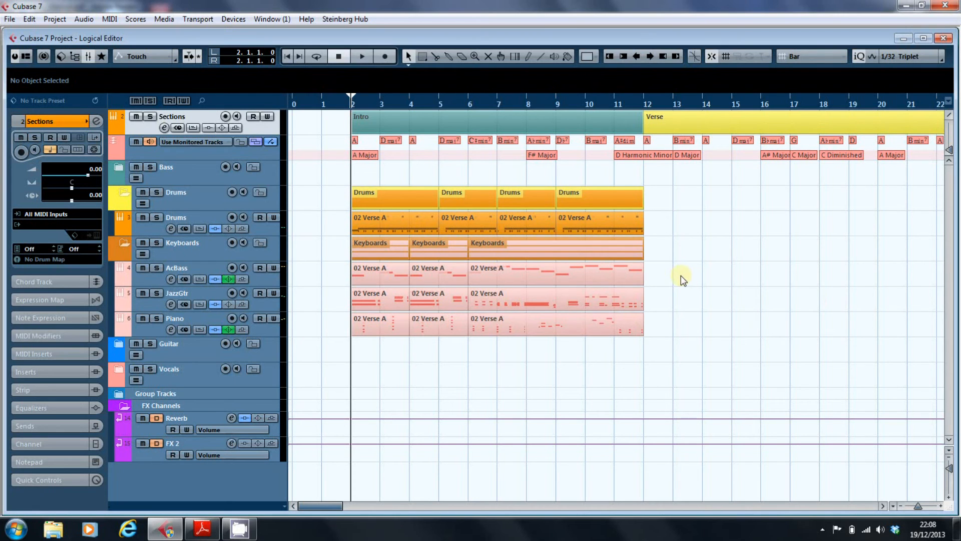
# Play the project from the intro and stop at the start of the Verse around bar 12
pyautogui.click(361, 56)
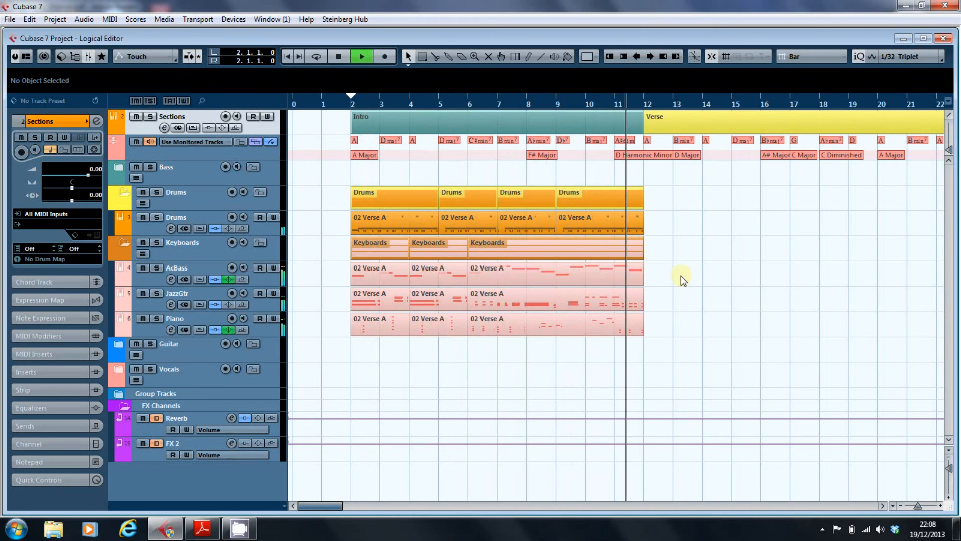
pyautogui.click(338, 56)
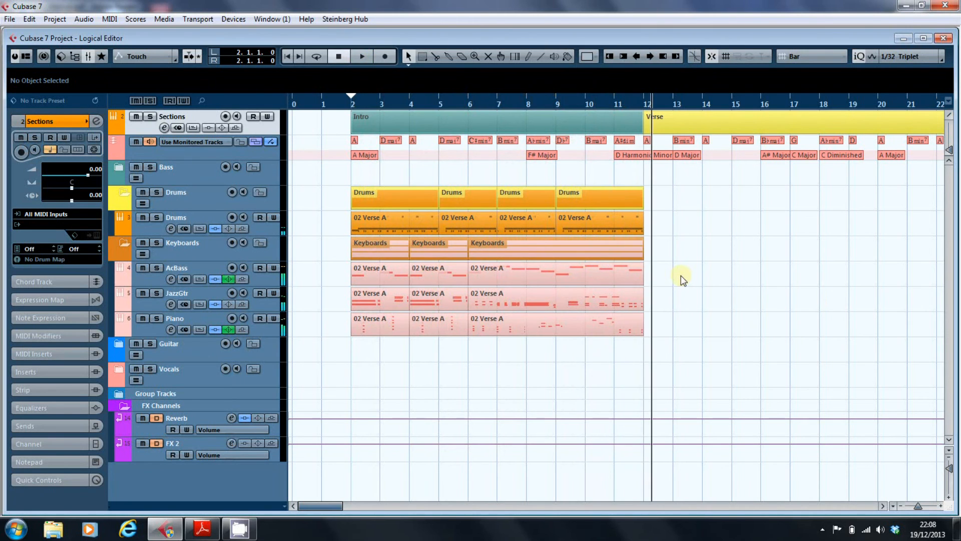